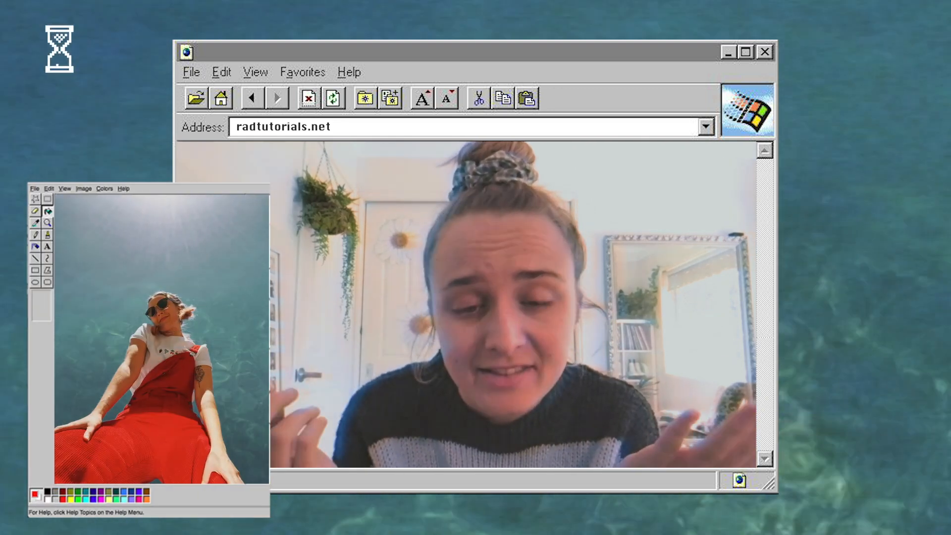
Open video.mp4 in QuickTime Player, play the ocean clip and pause around 00:15.
left_click(765, 52)
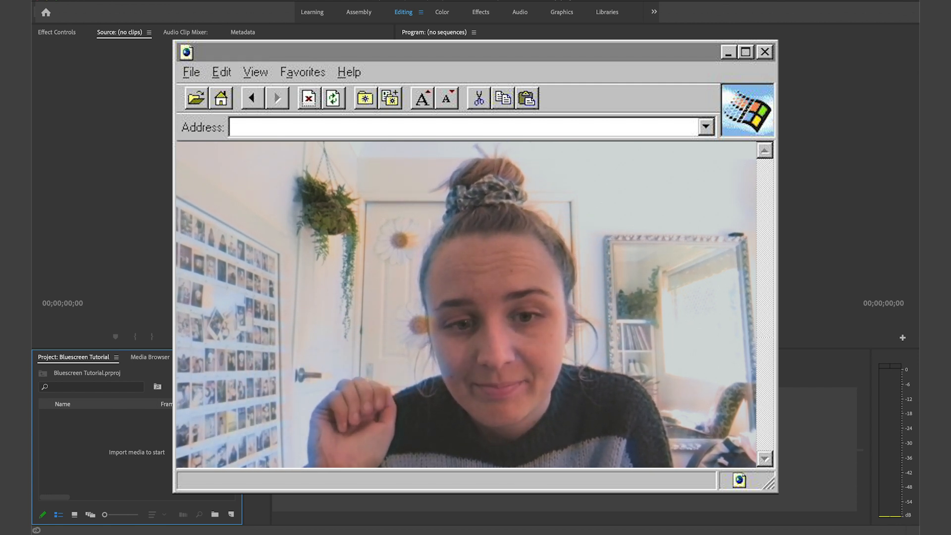
left_click(764, 51)
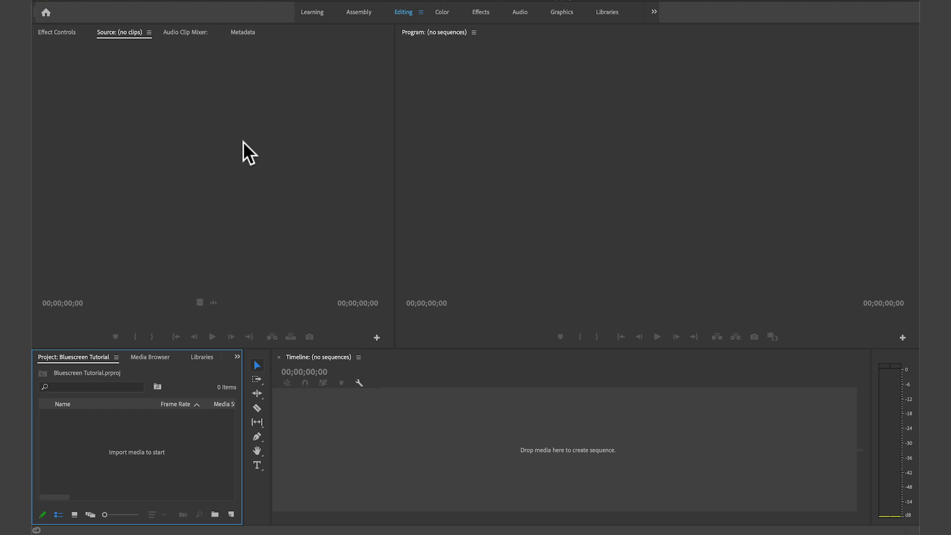
mouse_move(438, 207)
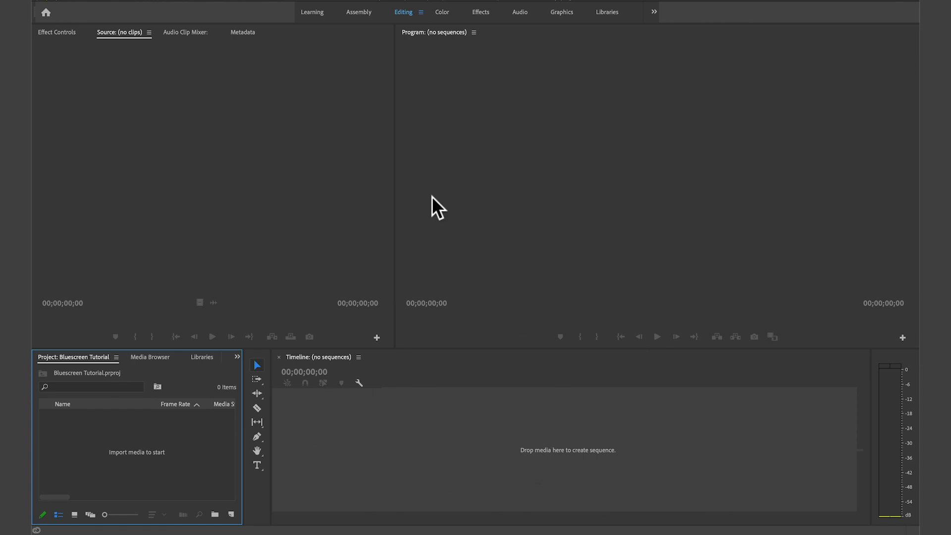
mouse_move(118, 397)
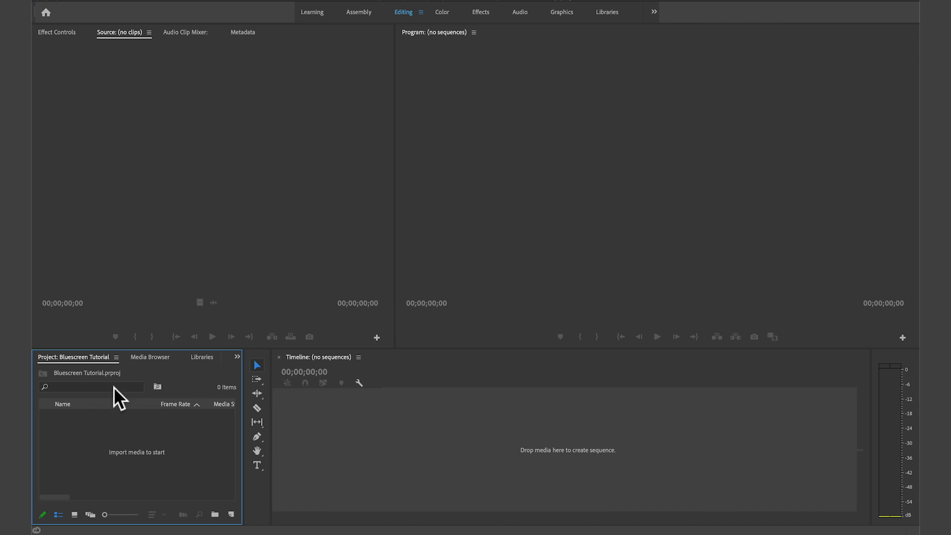
mouse_move(253, 465)
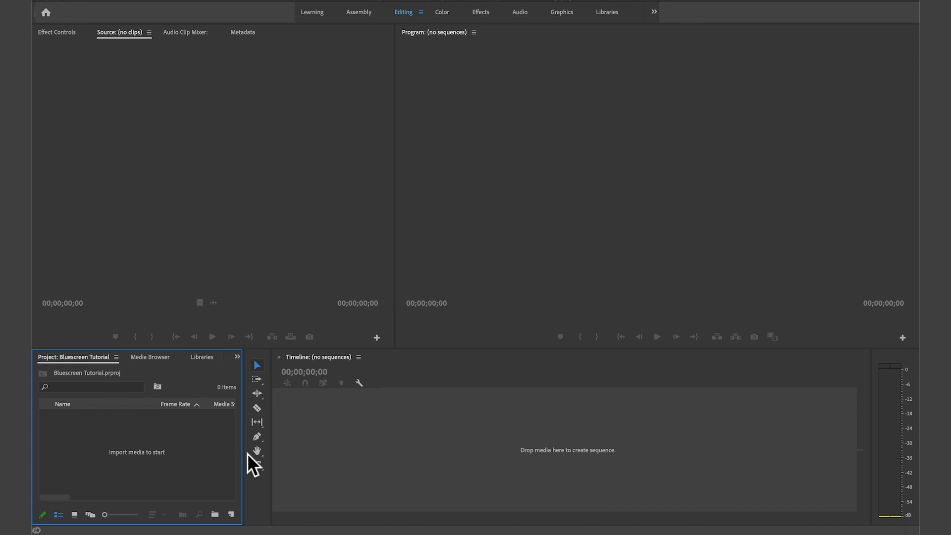
mouse_move(231, 512)
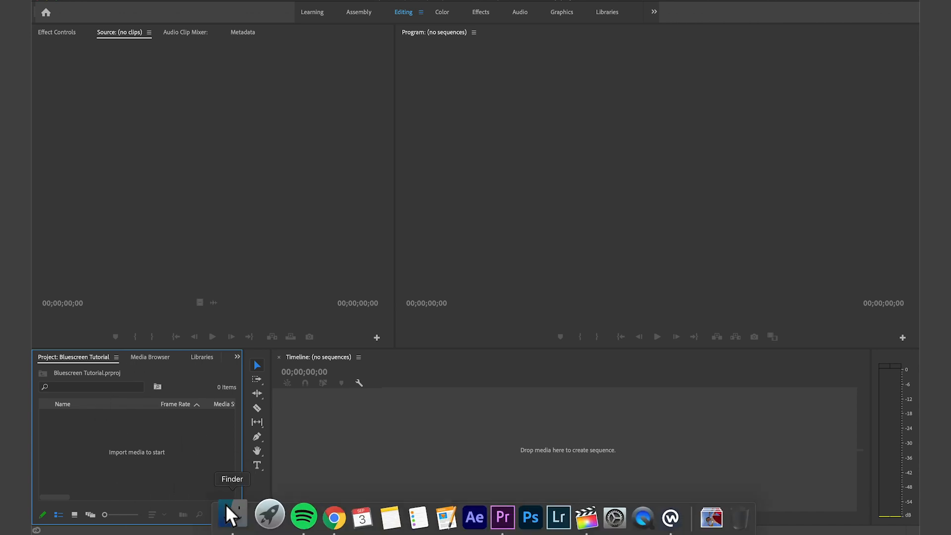
left_click(232, 516)
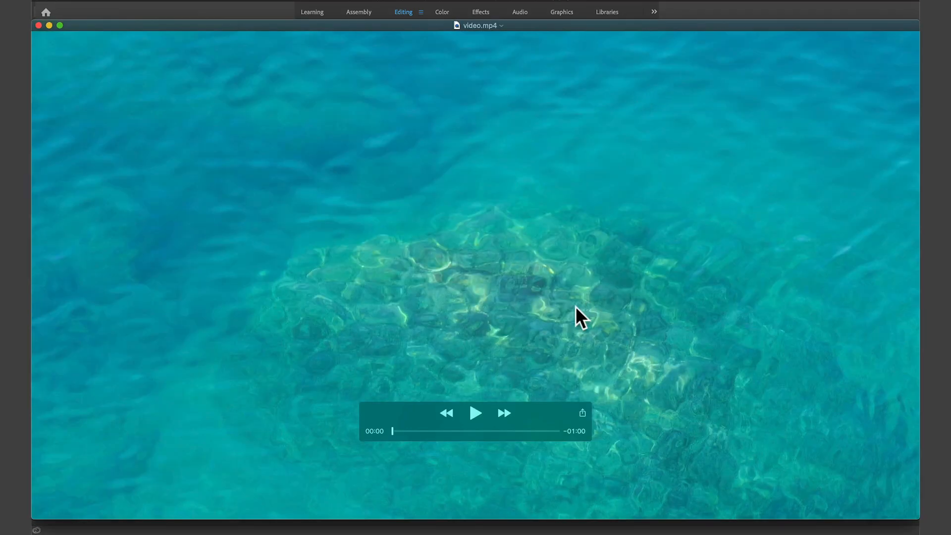
left_click(475, 414)
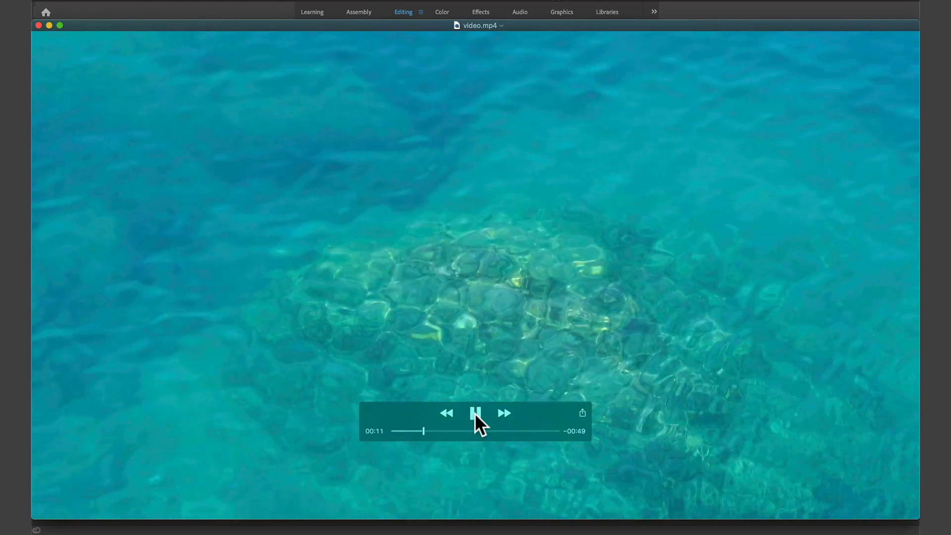
left_click(476, 413)
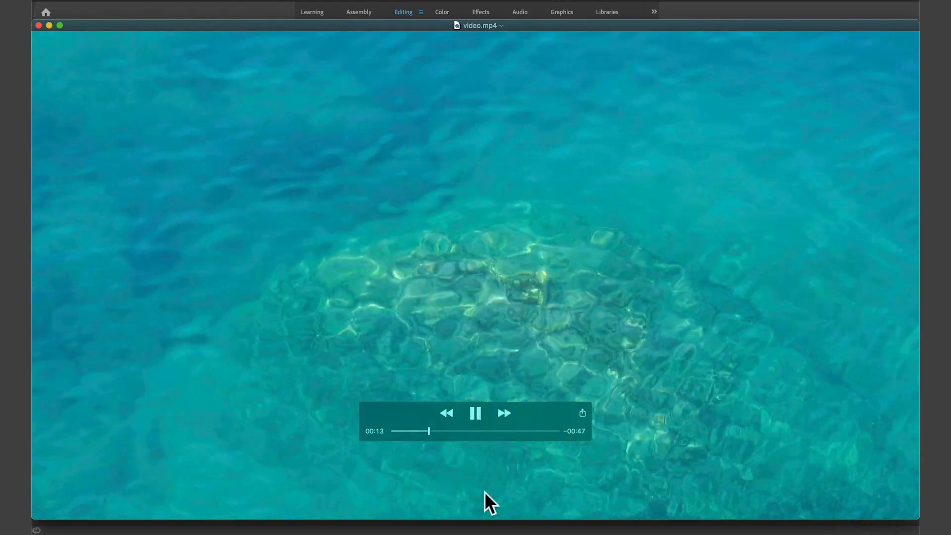
left_click(475, 413)
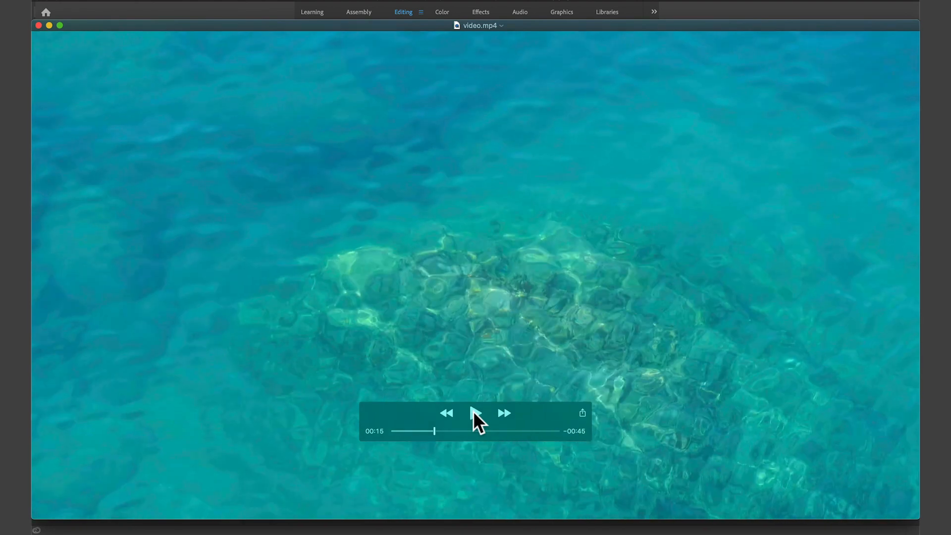
mouse_move(506, 354)
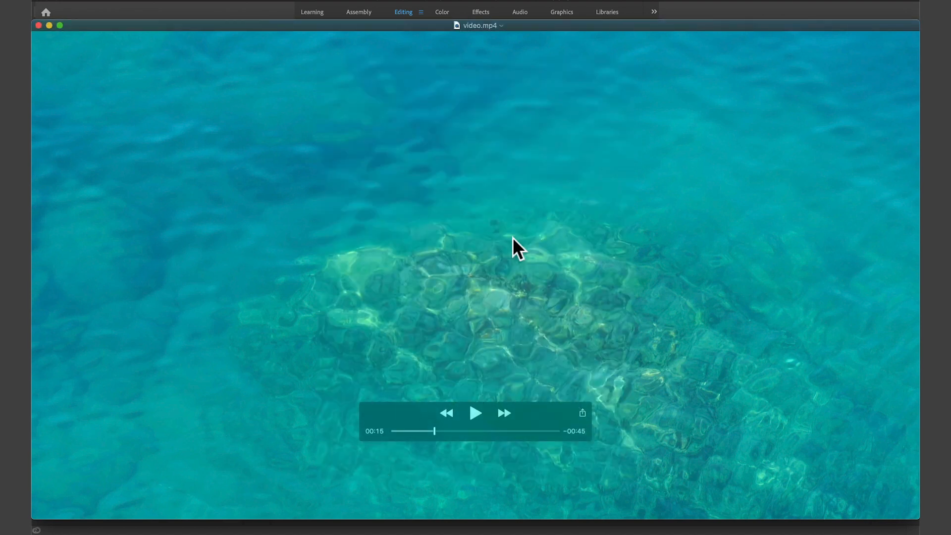
mouse_move(458, 273)
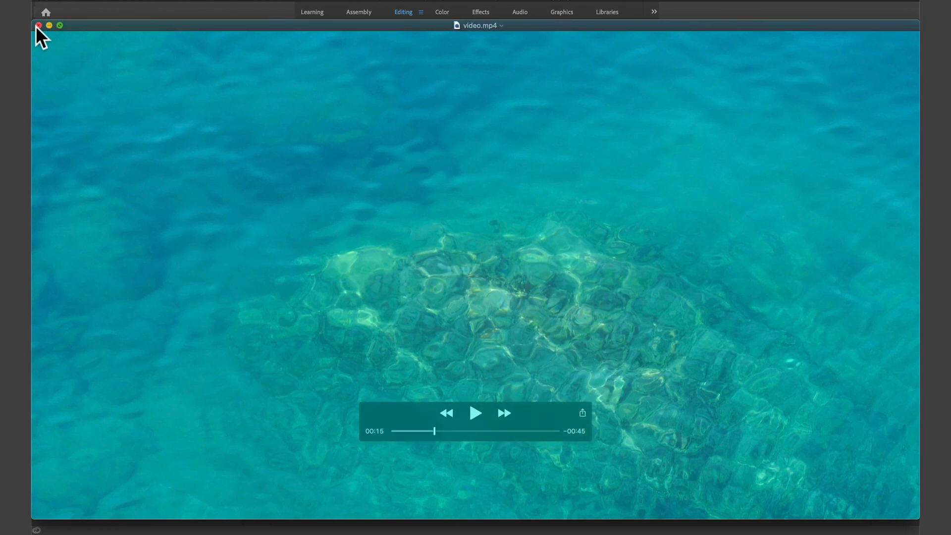
Import the six JPG photos and video.mp4, then preview several photos in the Source Monitor.
left_click(38, 25)
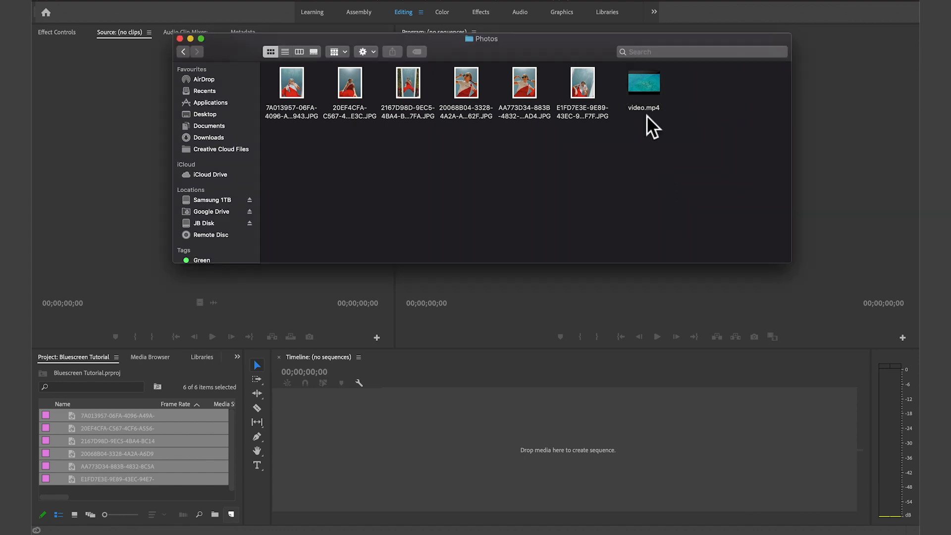
left_click(643, 84)
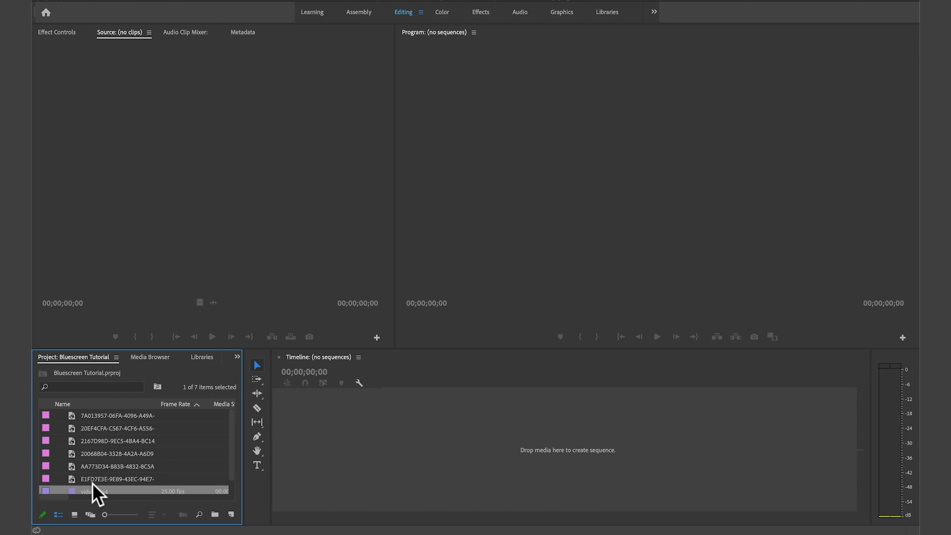
double_click(117, 416)
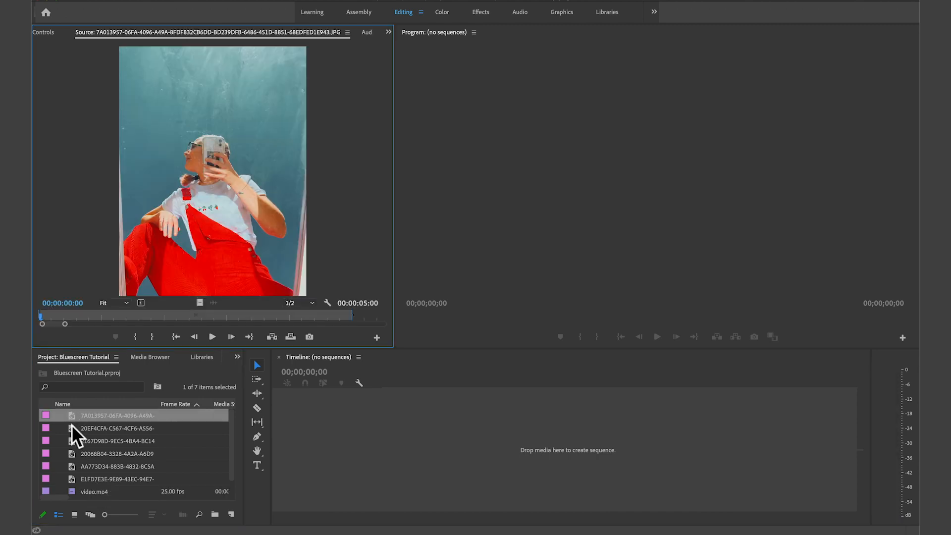
left_click(118, 428)
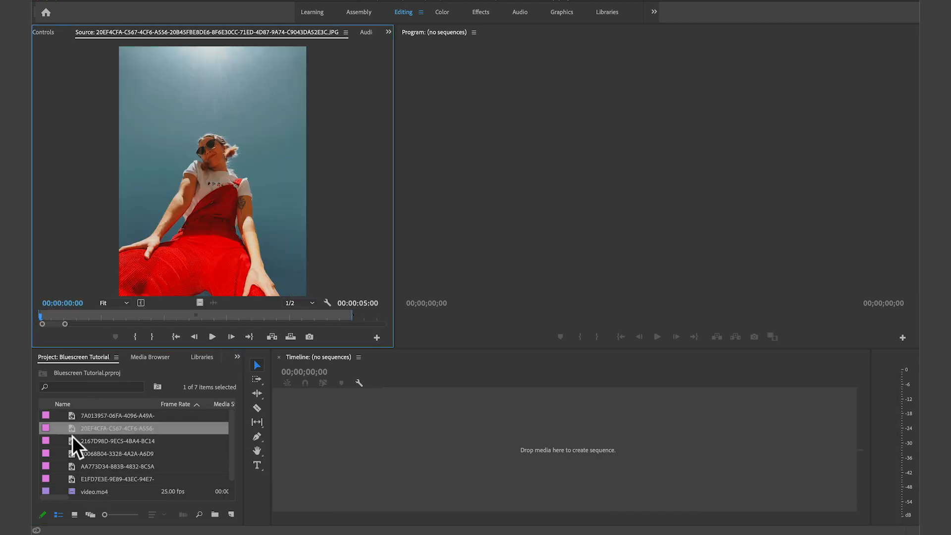
left_click(117, 454)
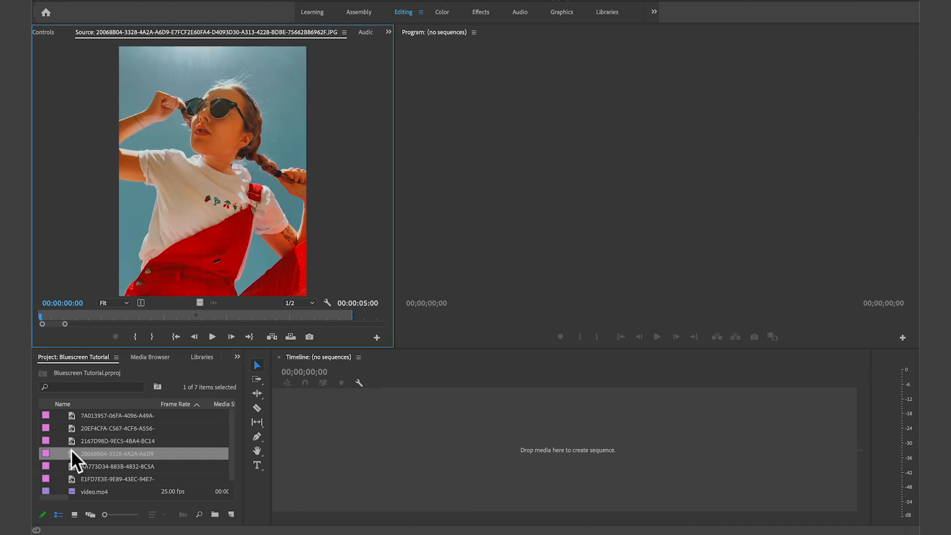
left_click(117, 466)
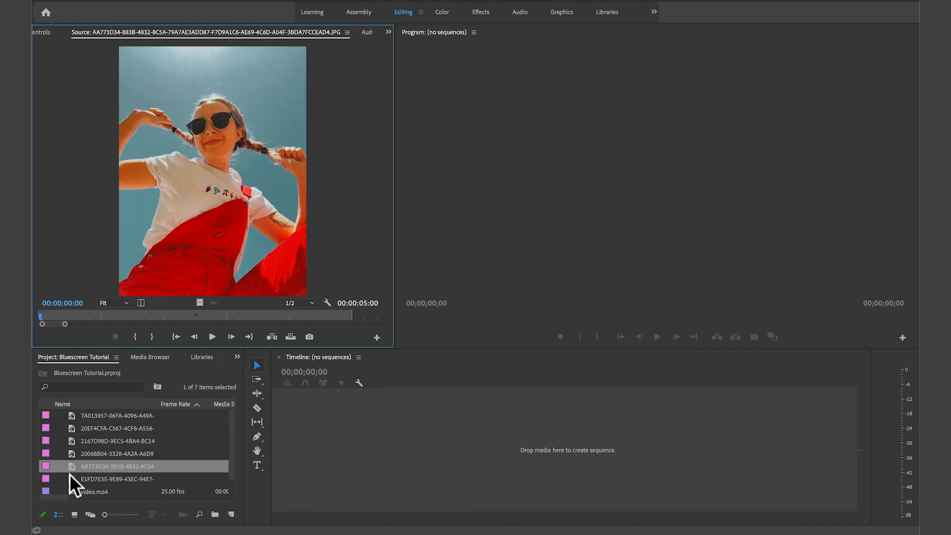
left_click(117, 416)
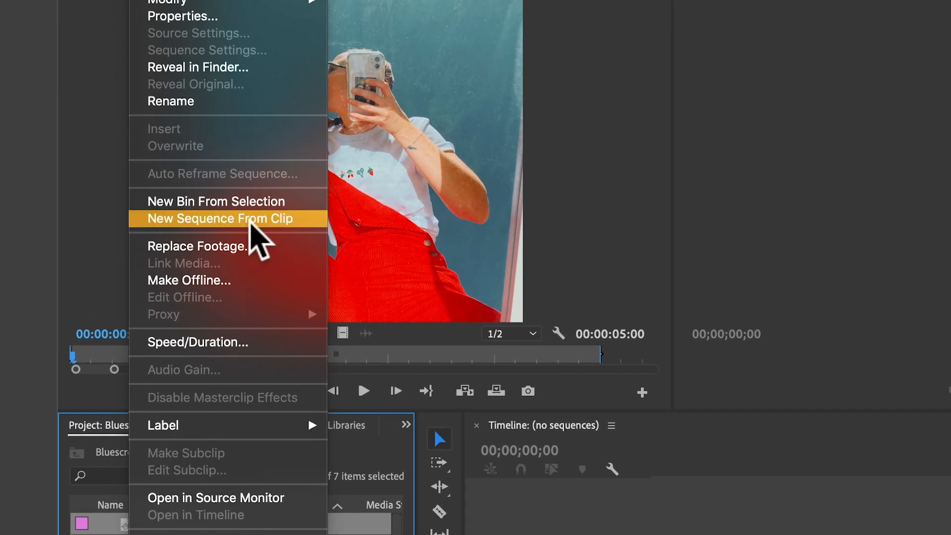
mouse_move(282, 240)
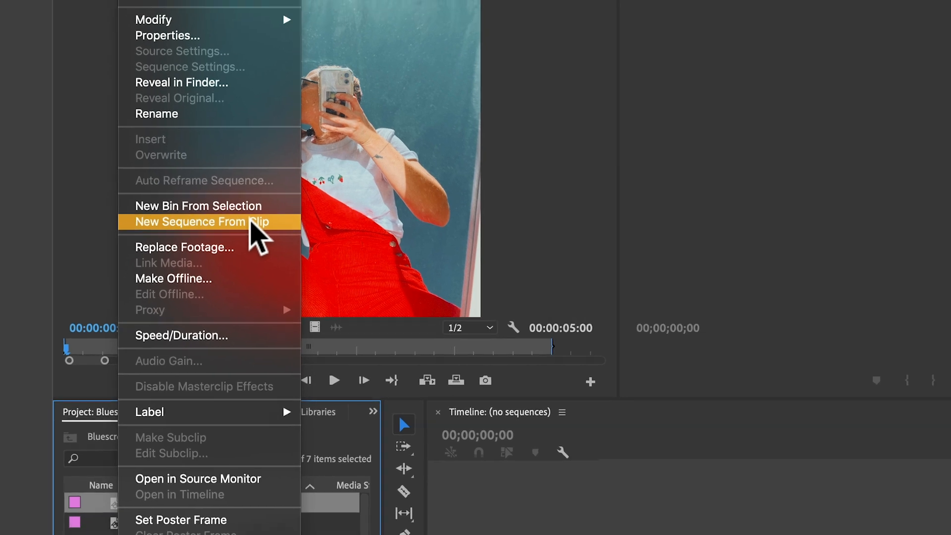
Create a sequence from the mirror-selfie photo on V3, with video.mp4 on V1.
left_click(202, 221)
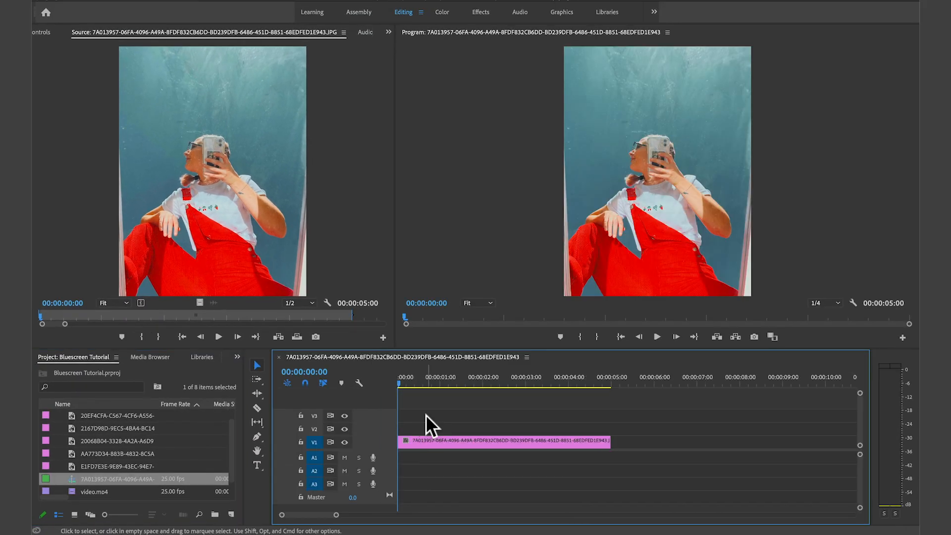
left_click(411, 376)
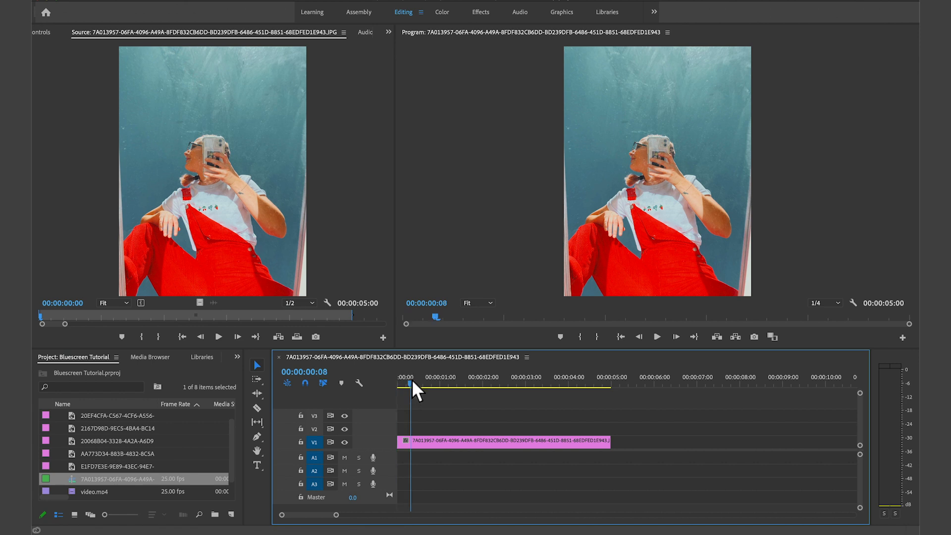
left_click(511, 385)
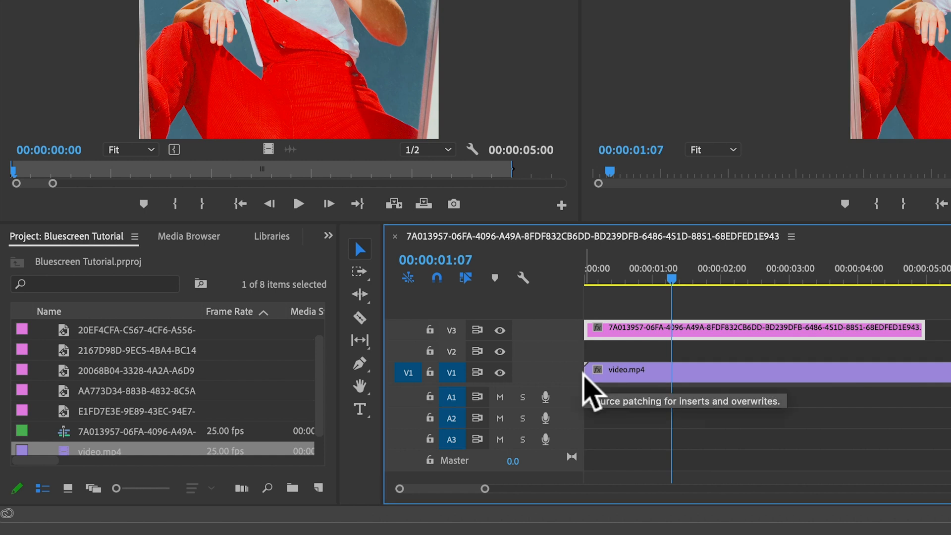
mouse_move(710, 348)
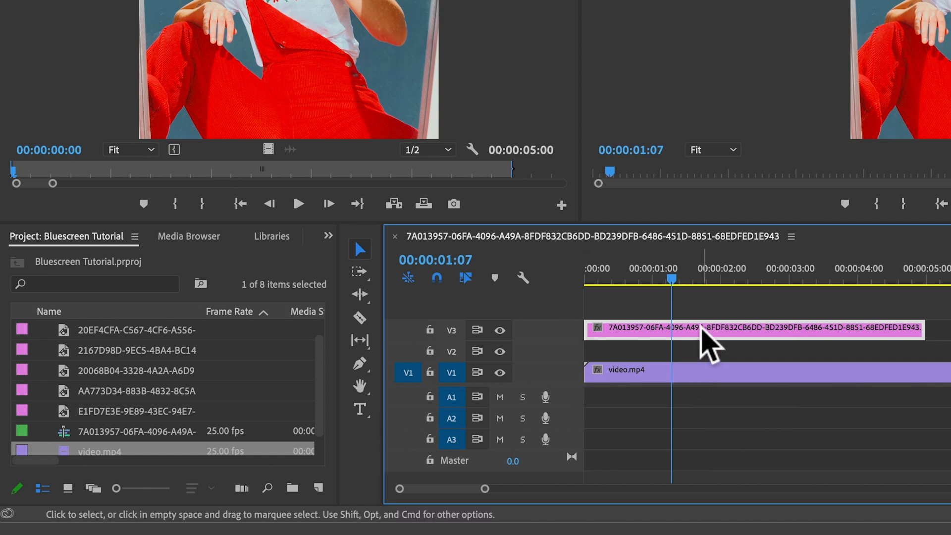
mouse_move(659, 339)
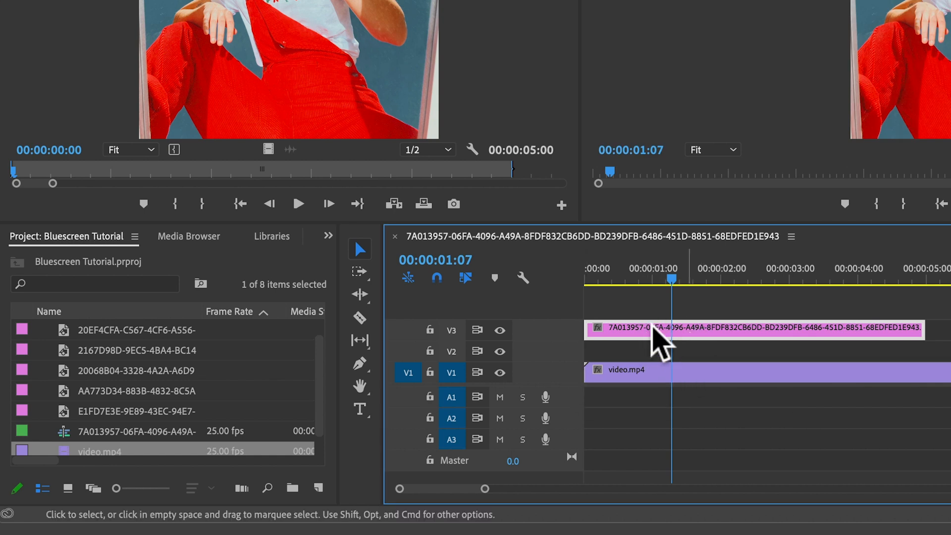
Show the Effects panel, search 'key' and find Ultra Key under Video Effects > Keying.
left_click(328, 236)
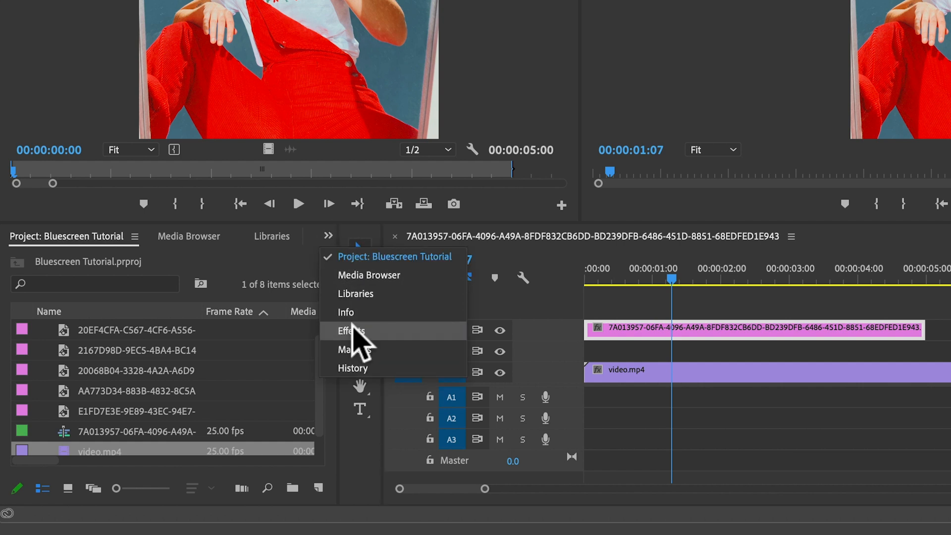
left_click(350, 331)
type("key")
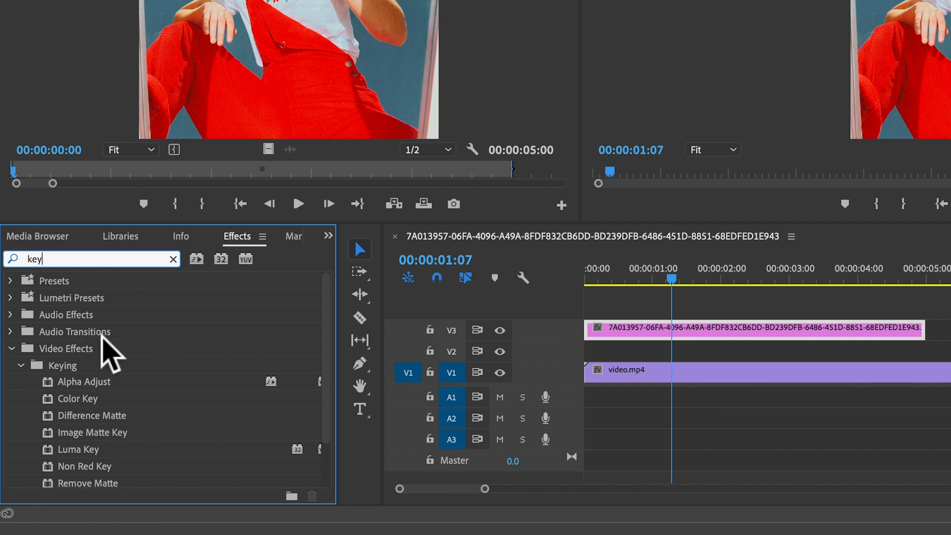
scroll("down", 3)
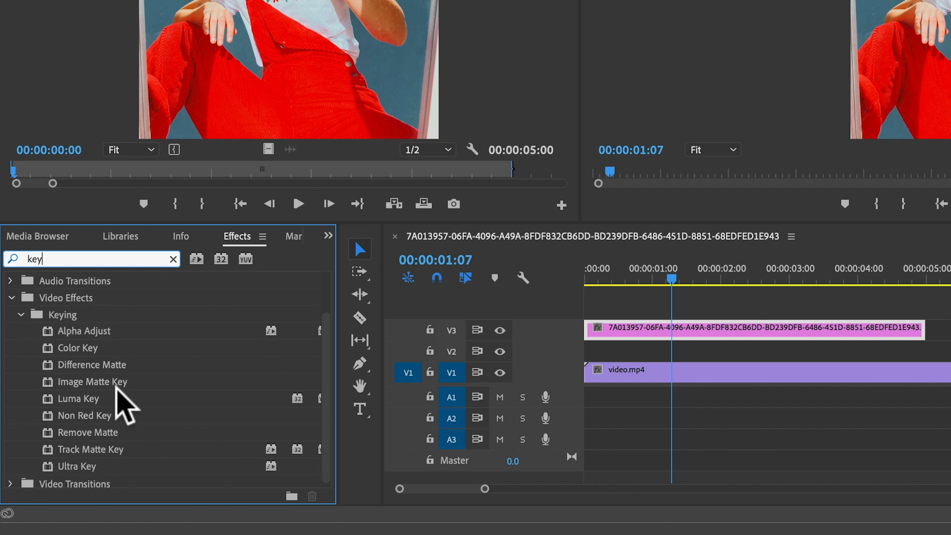
mouse_move(106, 389)
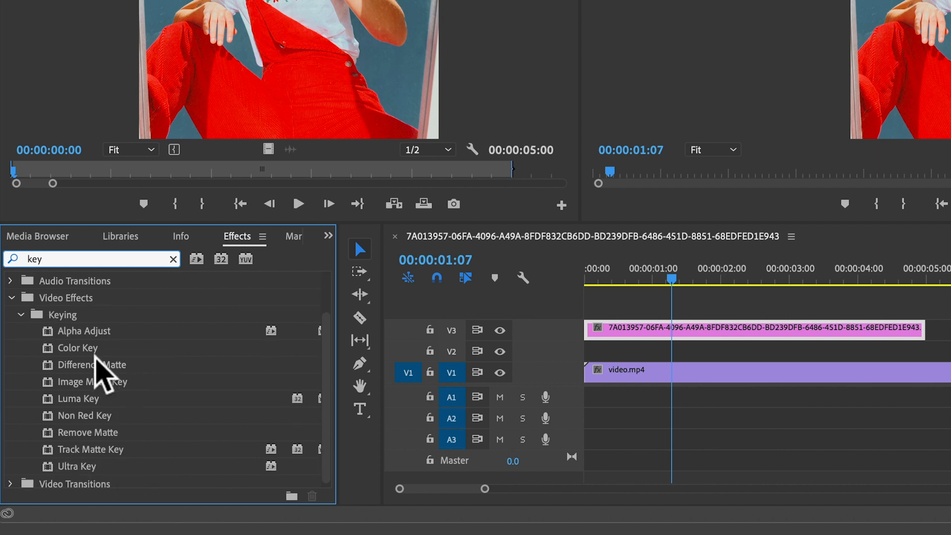
mouse_move(80, 482)
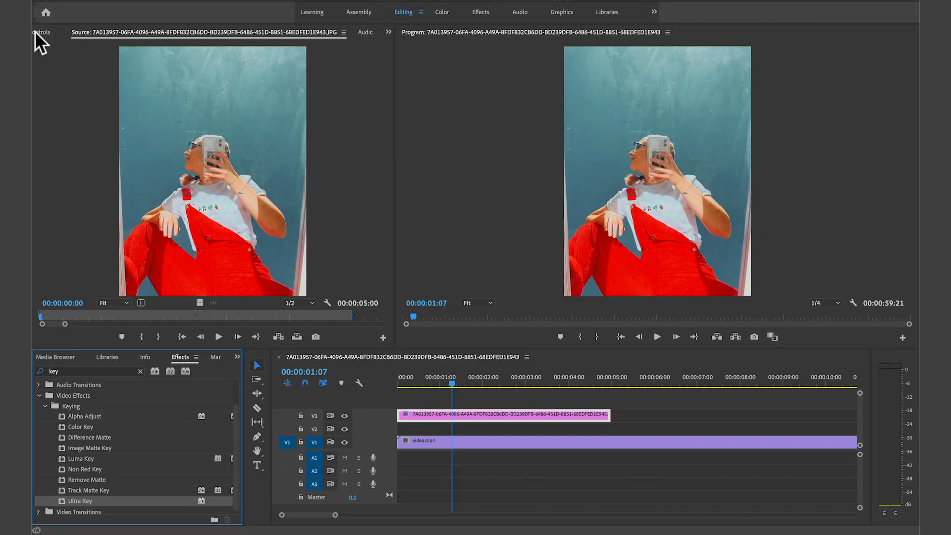
View the photo clip's Motion, Opacity and Ultra Key properties in Effect Controls.
left_click(41, 33)
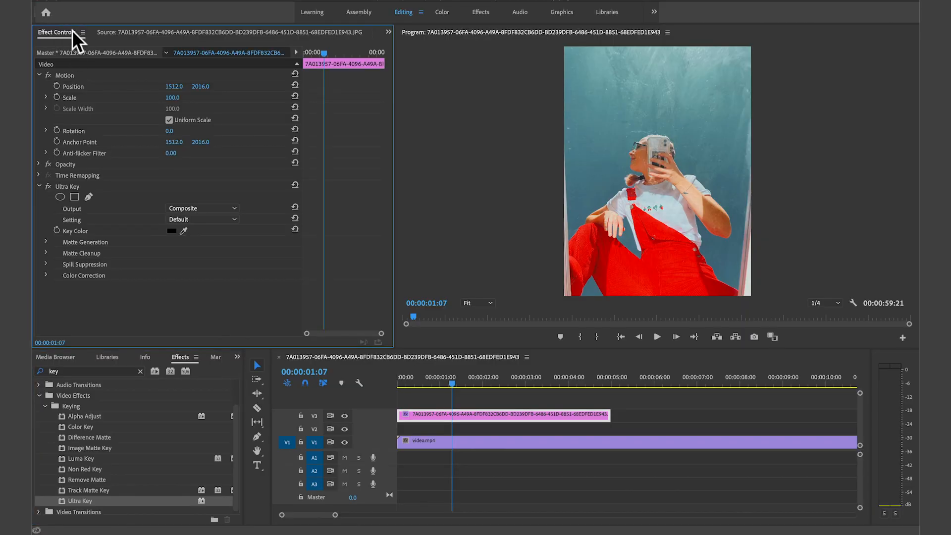
mouse_move(387, 191)
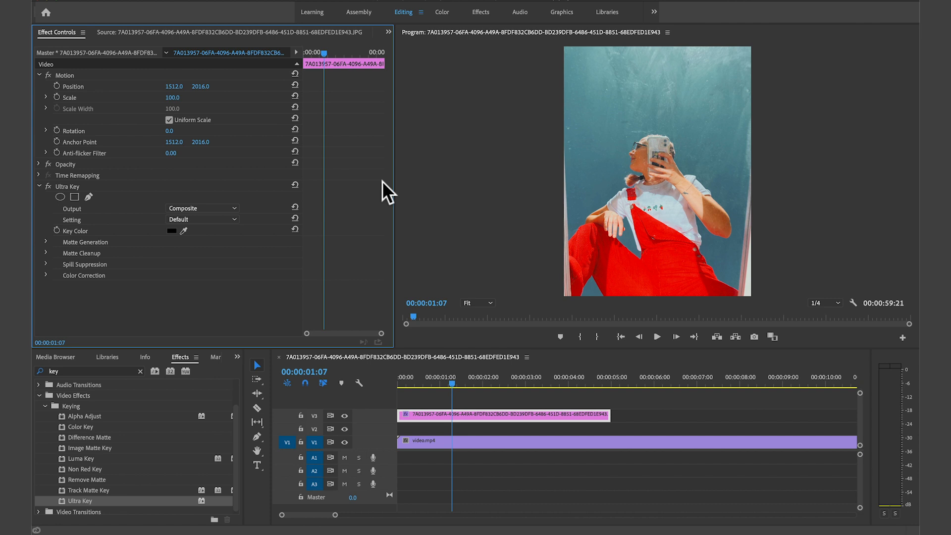
mouse_move(174, 244)
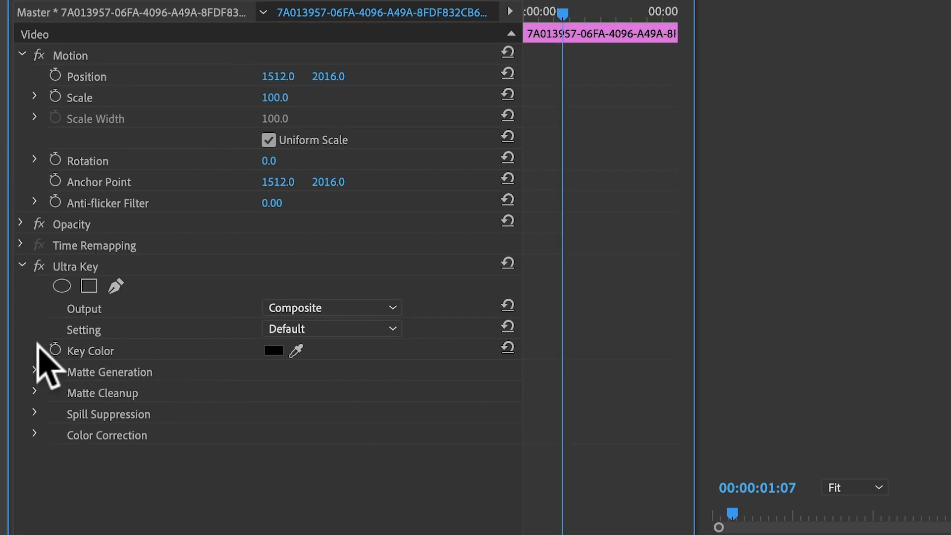
mouse_move(291, 373)
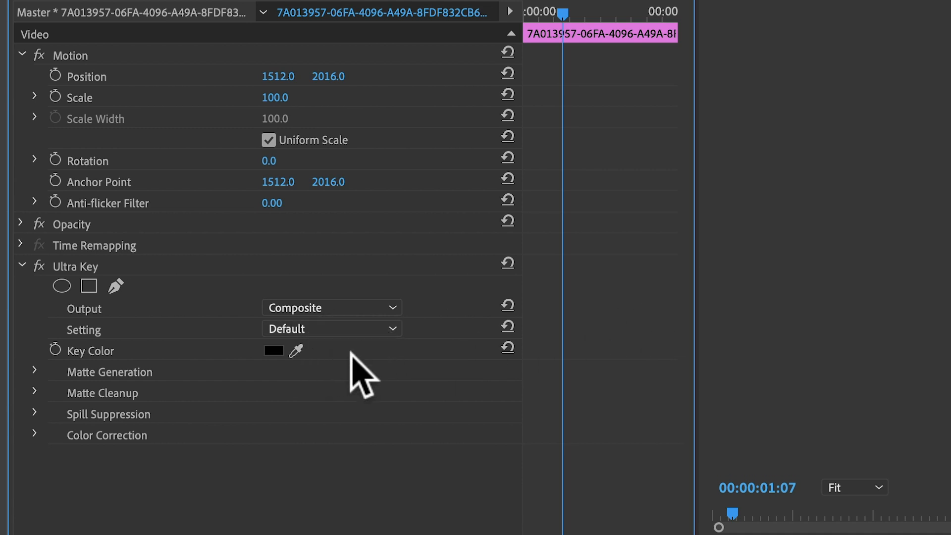
mouse_move(298, 364)
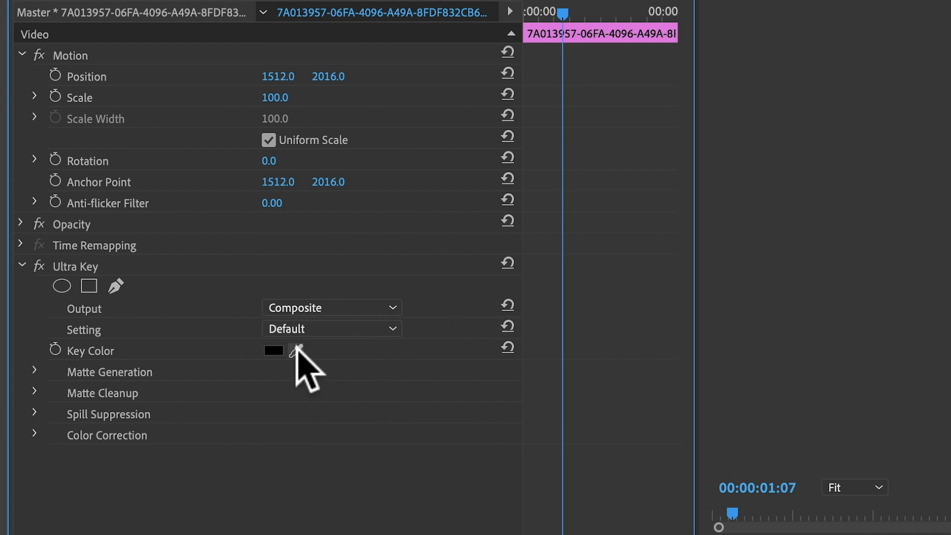
Sample the blue sky as Ultra Key's key color using the eyedropper.
left_click(297, 351)
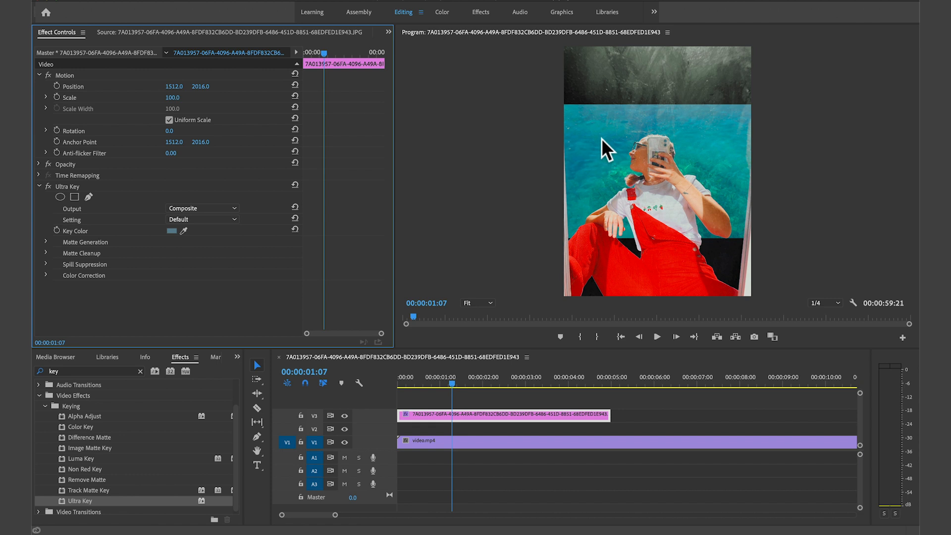
mouse_move(635, 220)
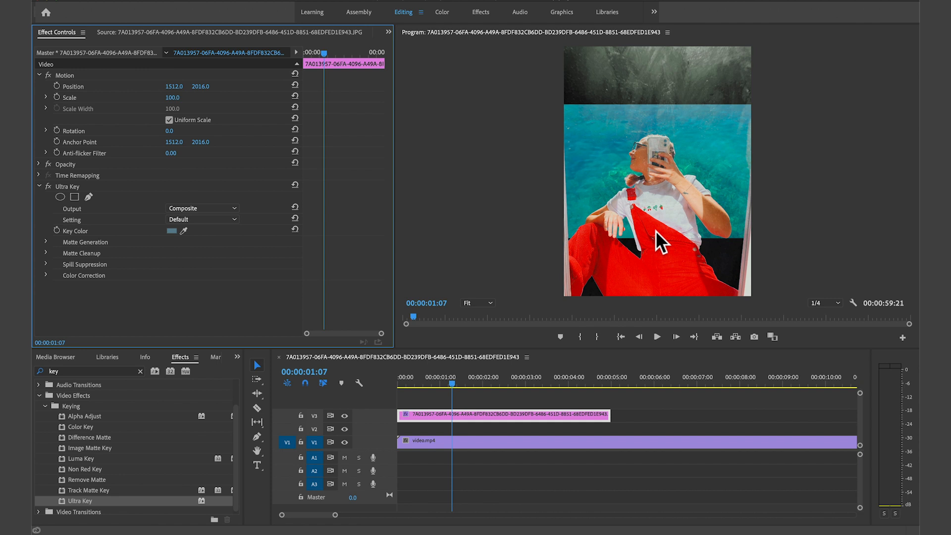
mouse_move(479, 449)
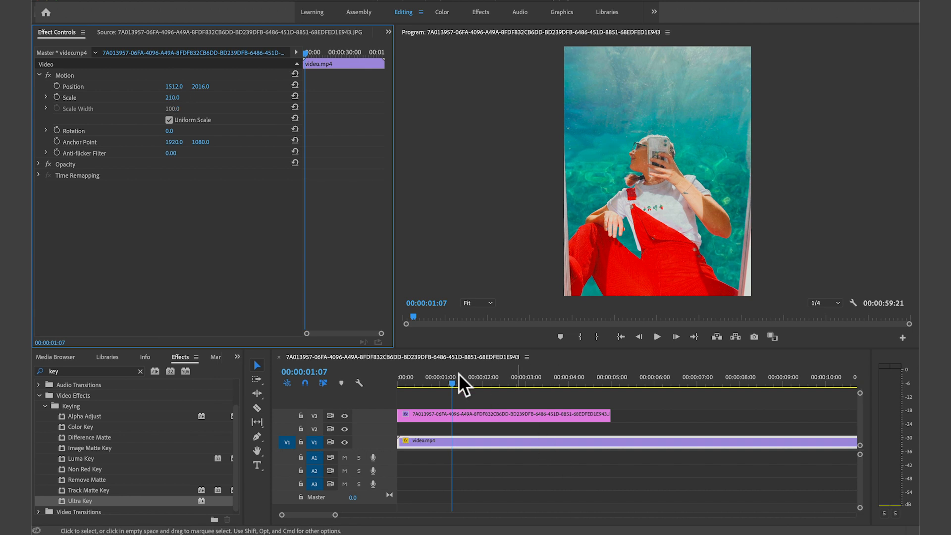
Scale video.mp4 to 210 and move the playhead to about four seconds.
left_click(405, 382)
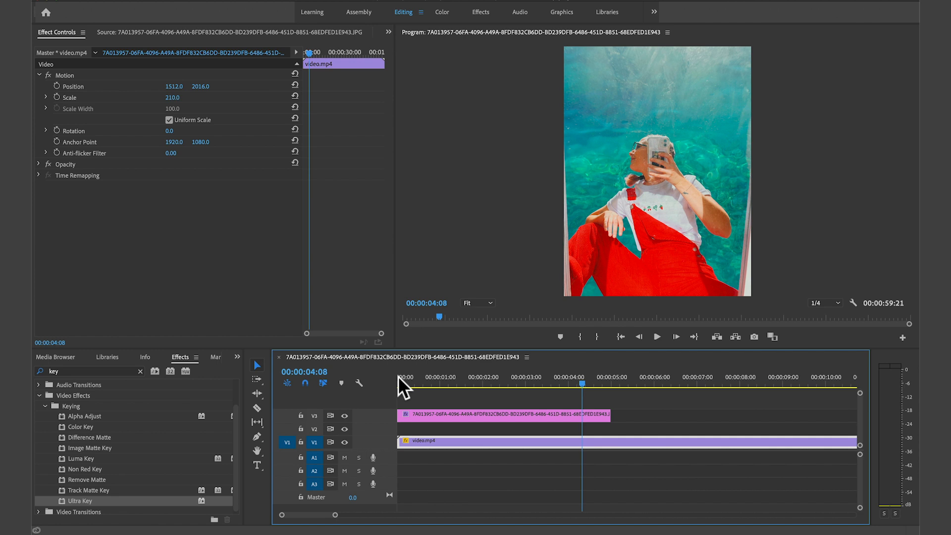
mouse_move(458, 418)
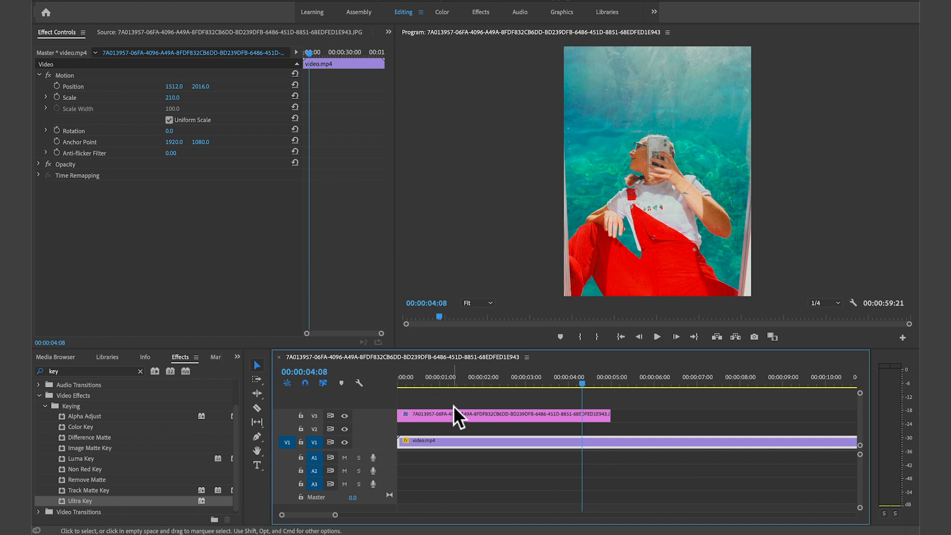
Duplicate the photo clip onto V2 and delete Ultra Key from the top copy.
left_click(503, 414)
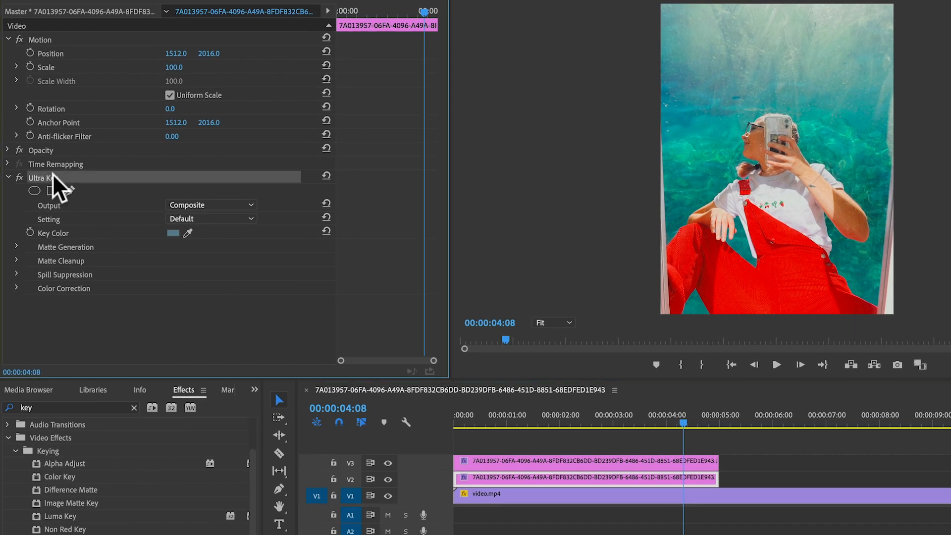
left_click(38, 178)
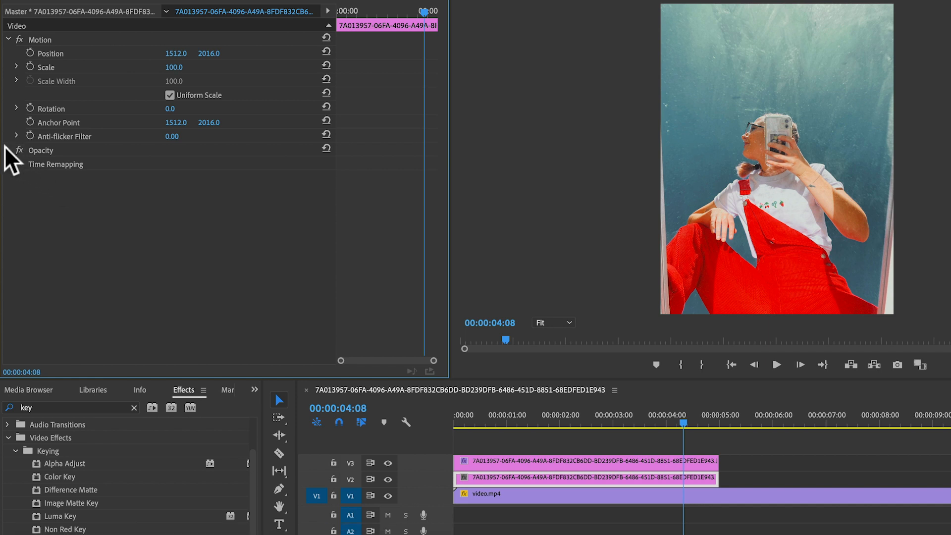
Lower the top photo copy's opacity to 51% and preview playback from near the start.
left_click(9, 149)
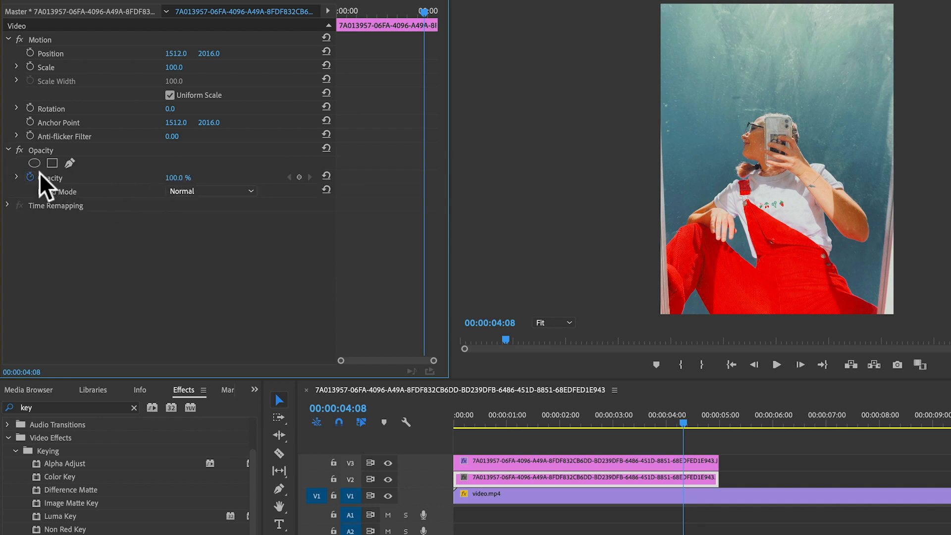
left_click(51, 177)
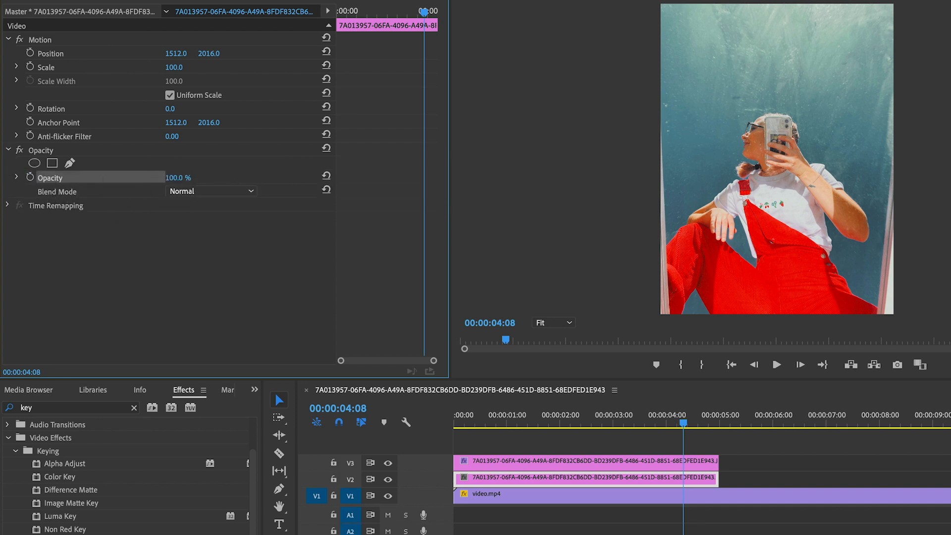
left_click_drag(176, 178, 153, 178)
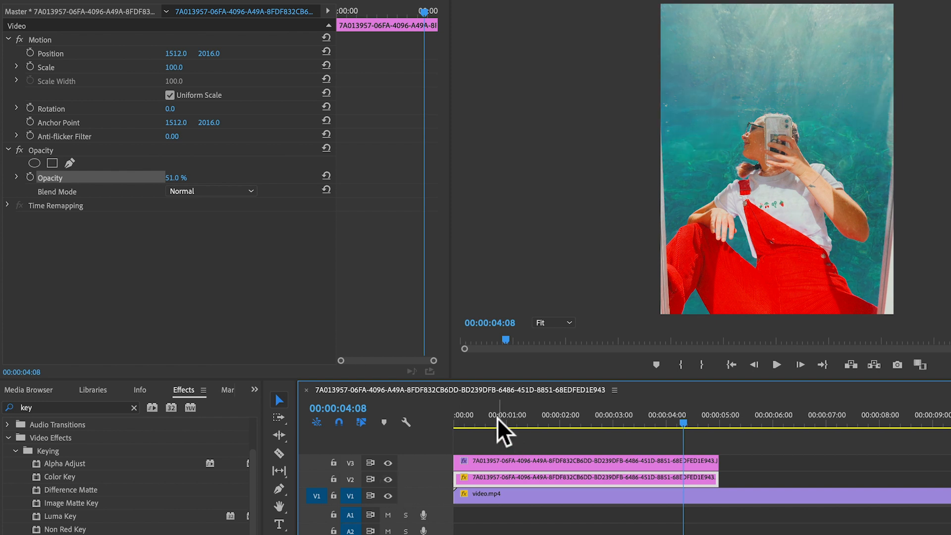
left_click(776, 365)
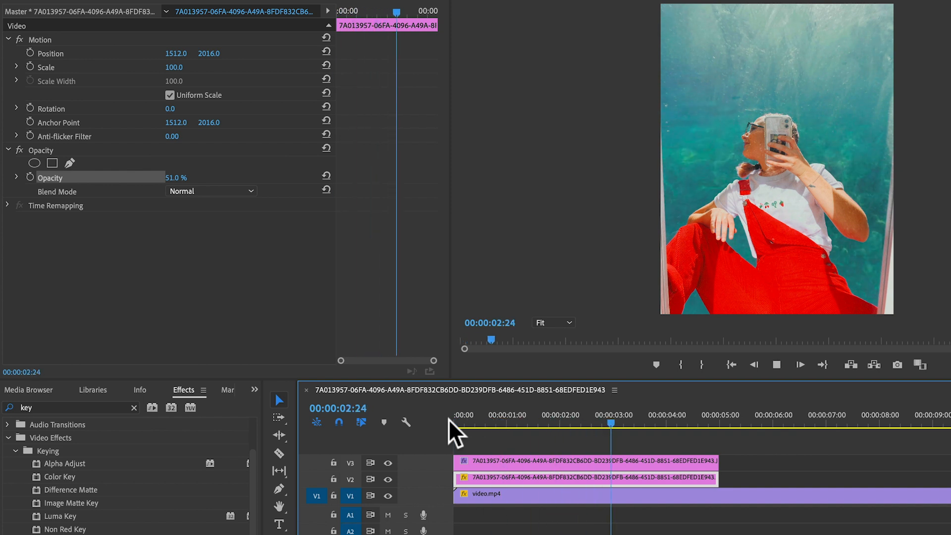
Try Multiply, Screen and Overlay blend modes on the top photo, settling on Lighten.
left_click(210, 192)
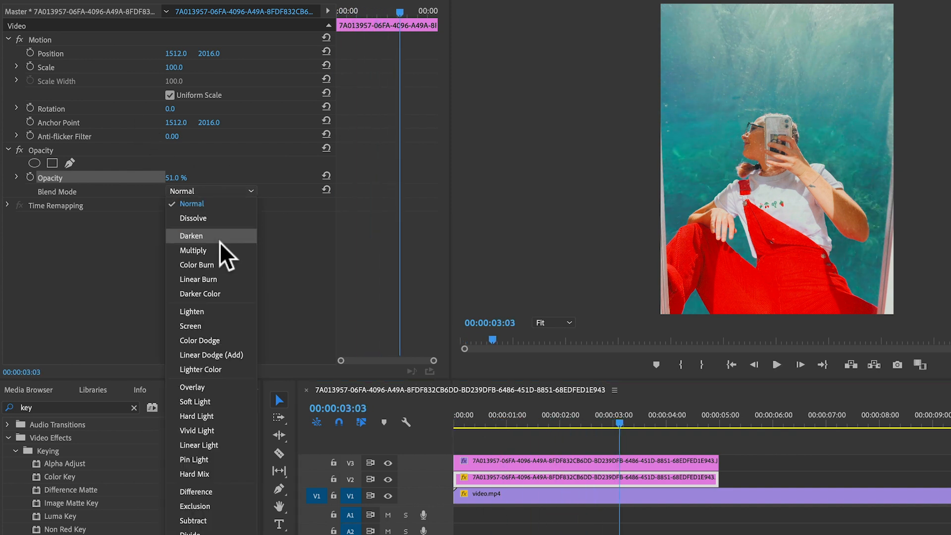
left_click(192, 249)
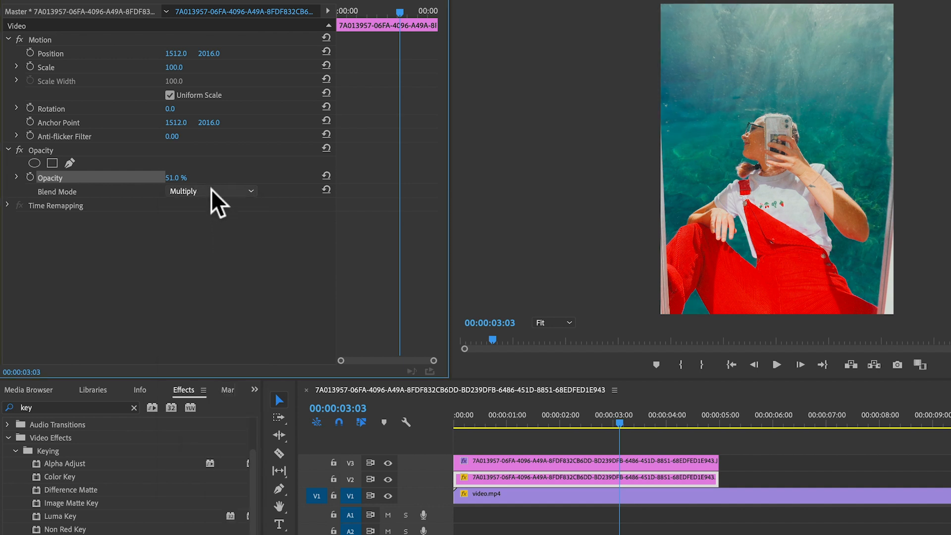
left_click(211, 191)
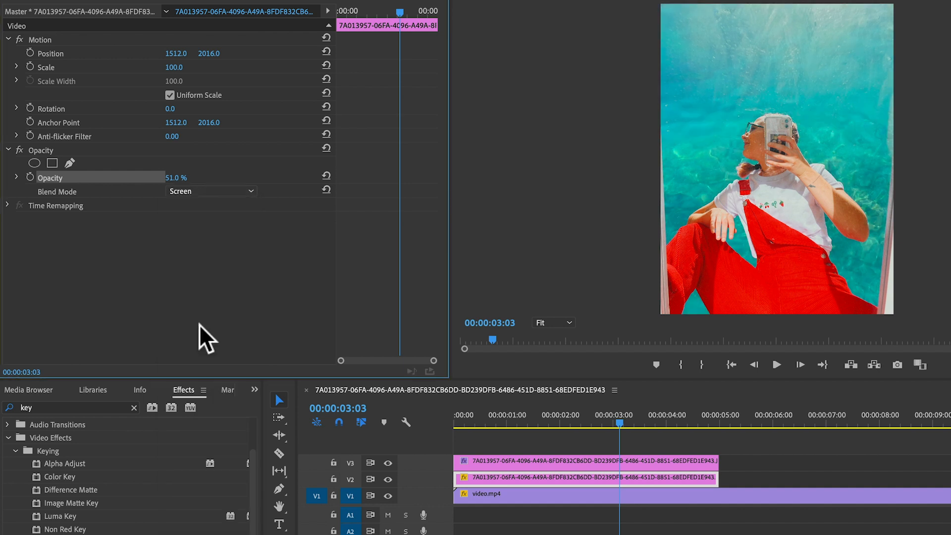
left_click(210, 191)
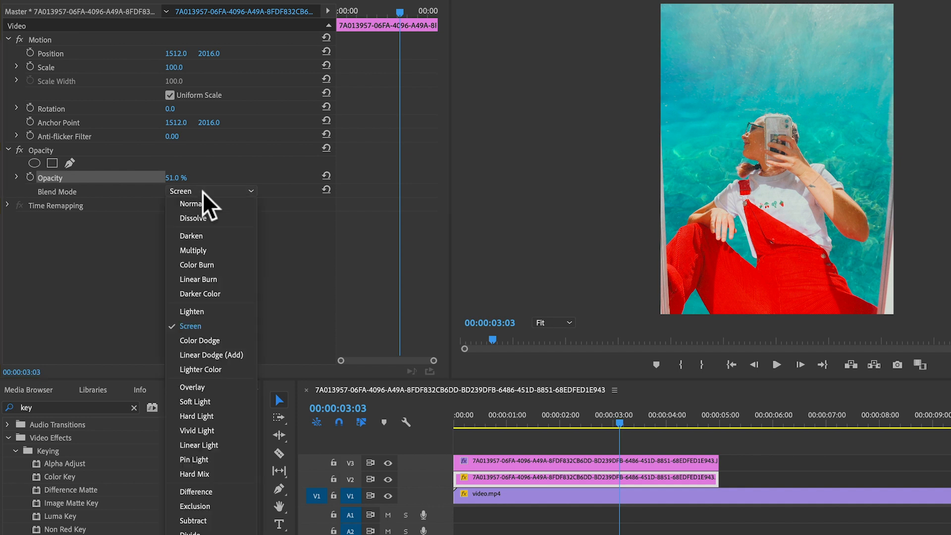
left_click(192, 387)
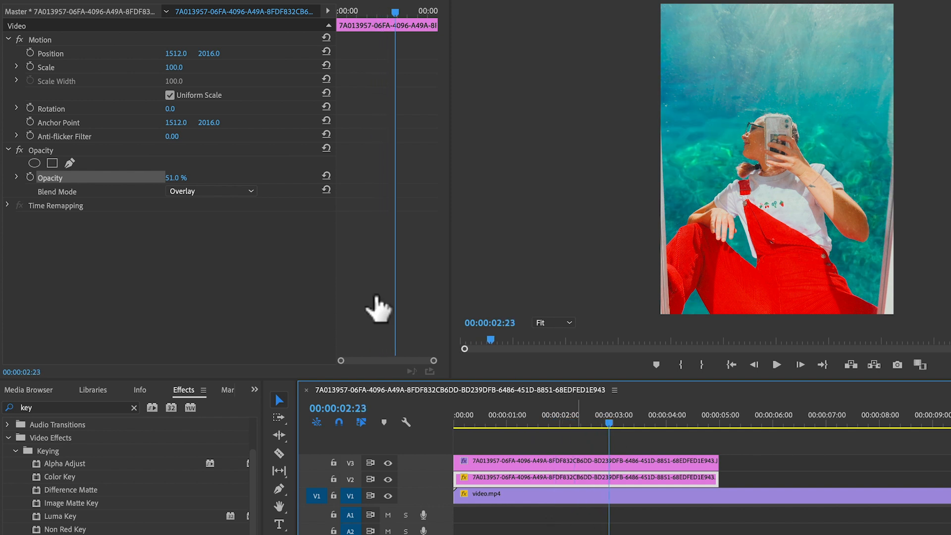
left_click(210, 191)
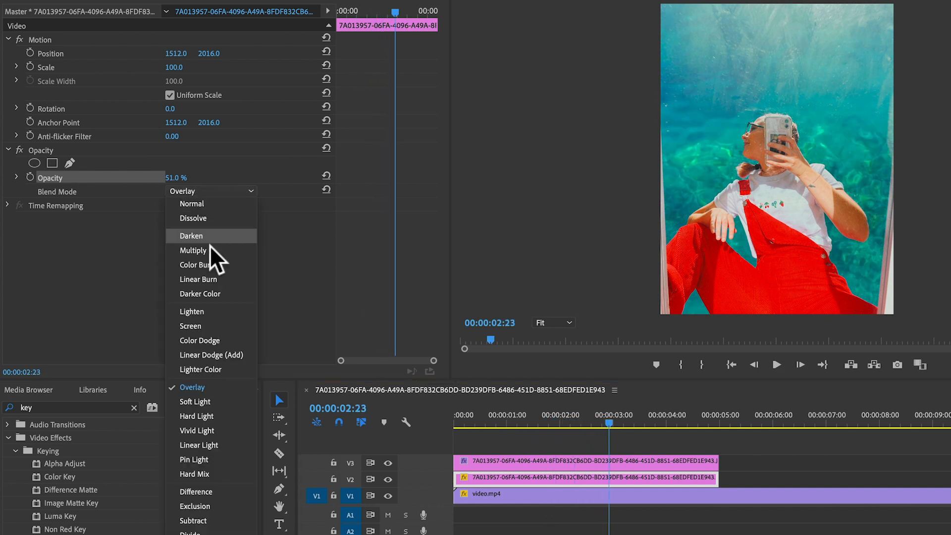
left_click(192, 311)
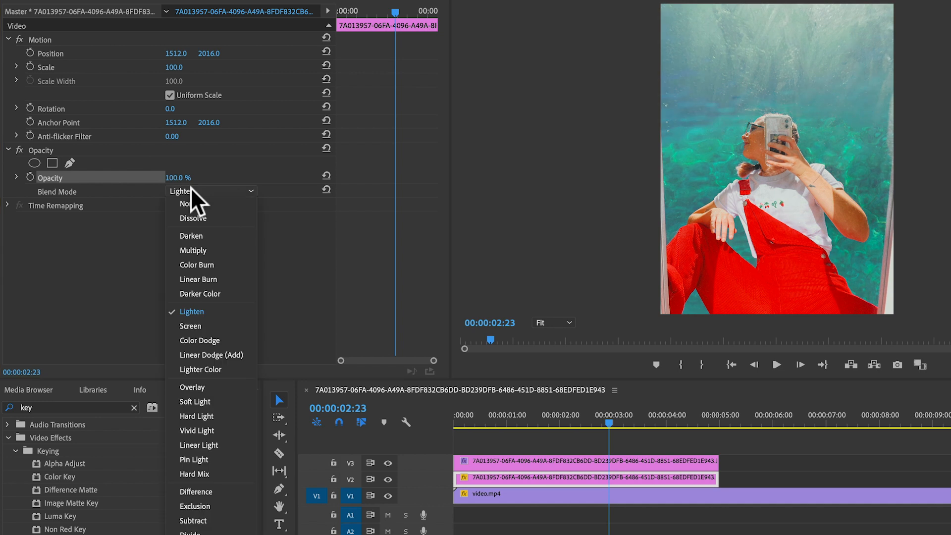
left_click(184, 203)
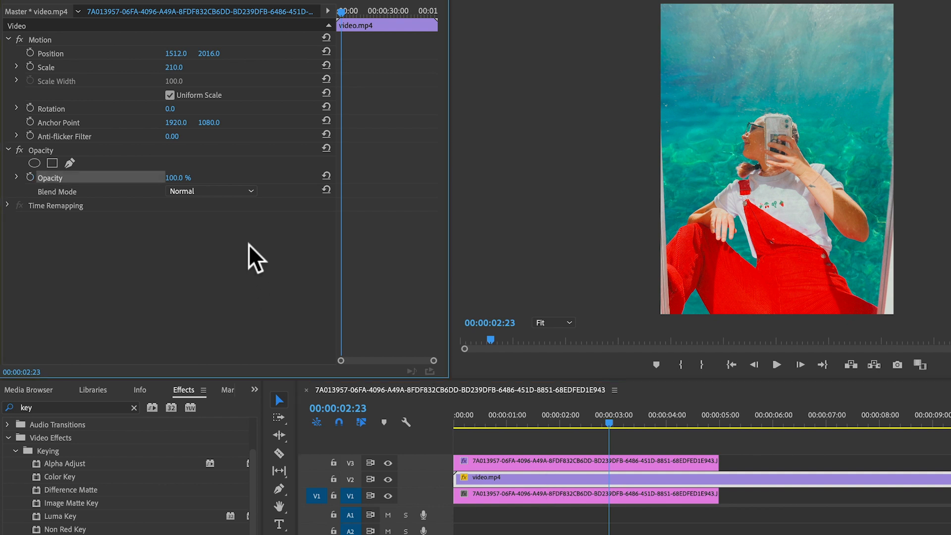
Try the Multiply and Screen blend modes on the ocean video clip.
left_click(210, 192)
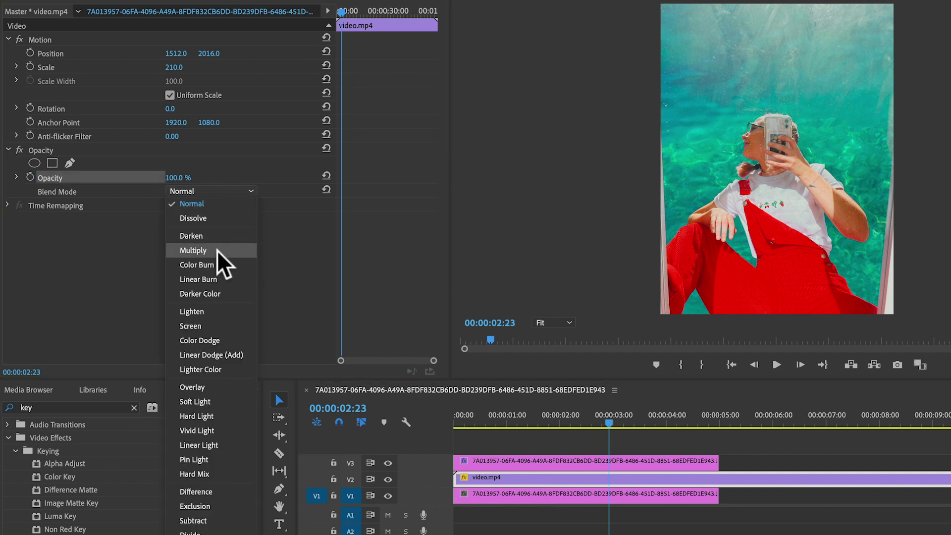
left_click(192, 249)
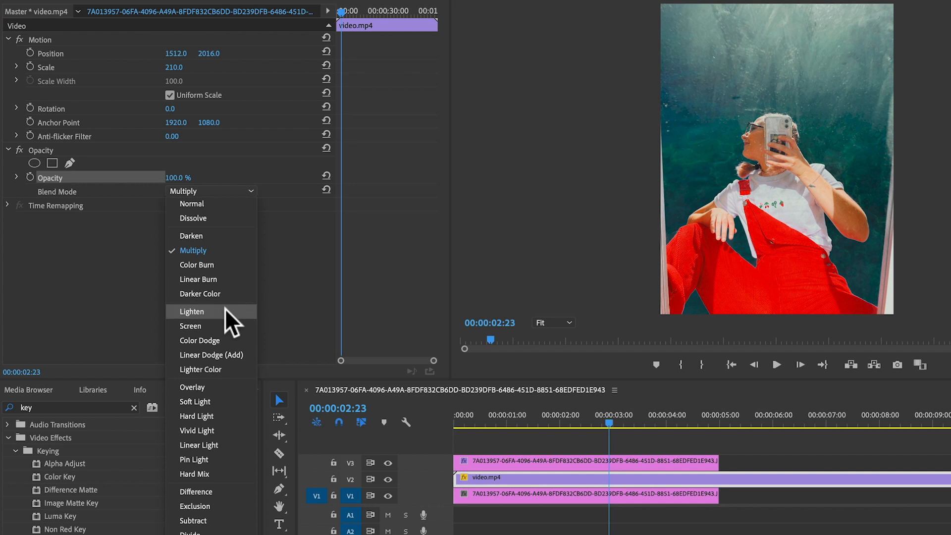
left_click(190, 326)
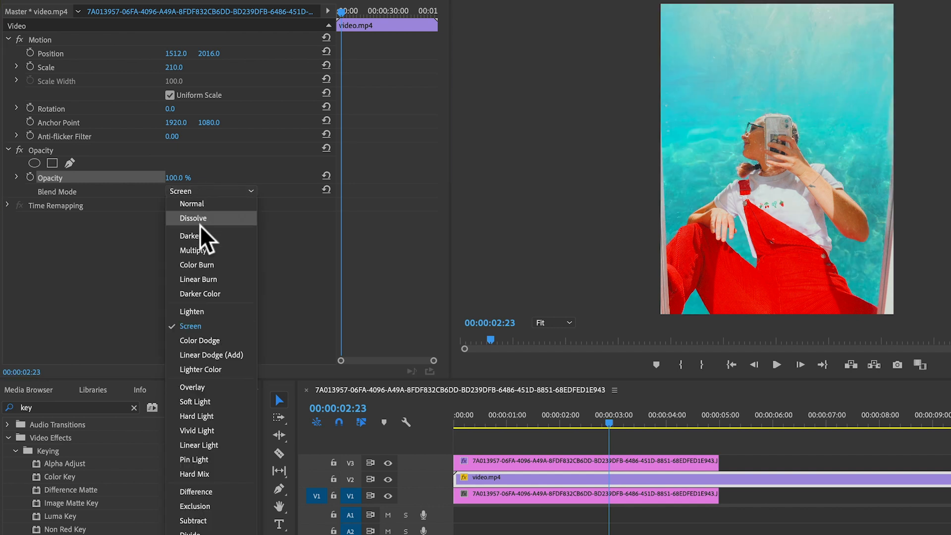
left_click(193, 249)
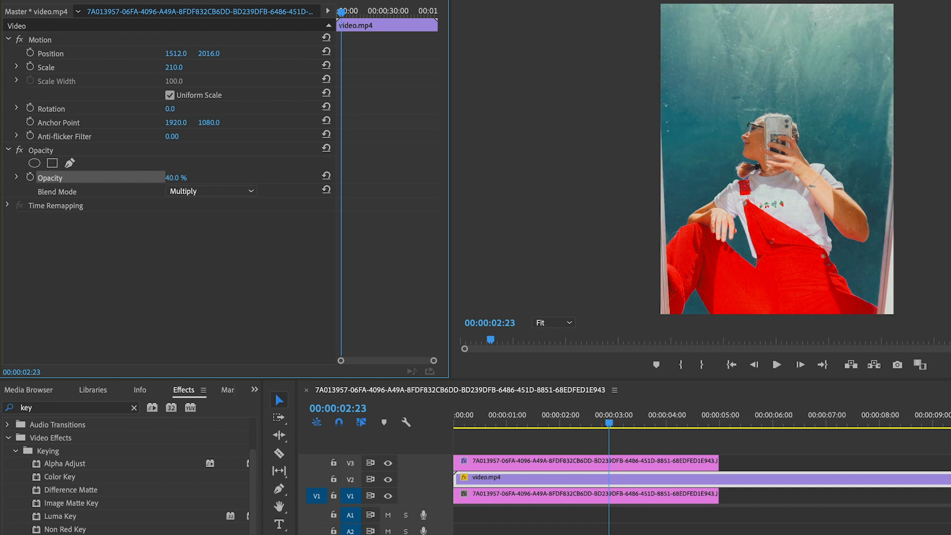
Replay the sequence from near the start several times to preview the blended ocean video.
left_click(473, 423)
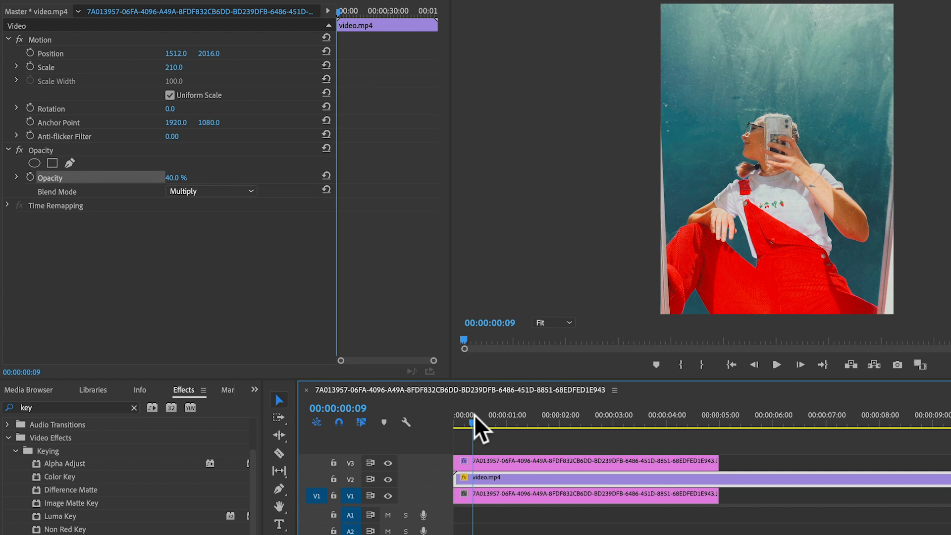
left_click(776, 364)
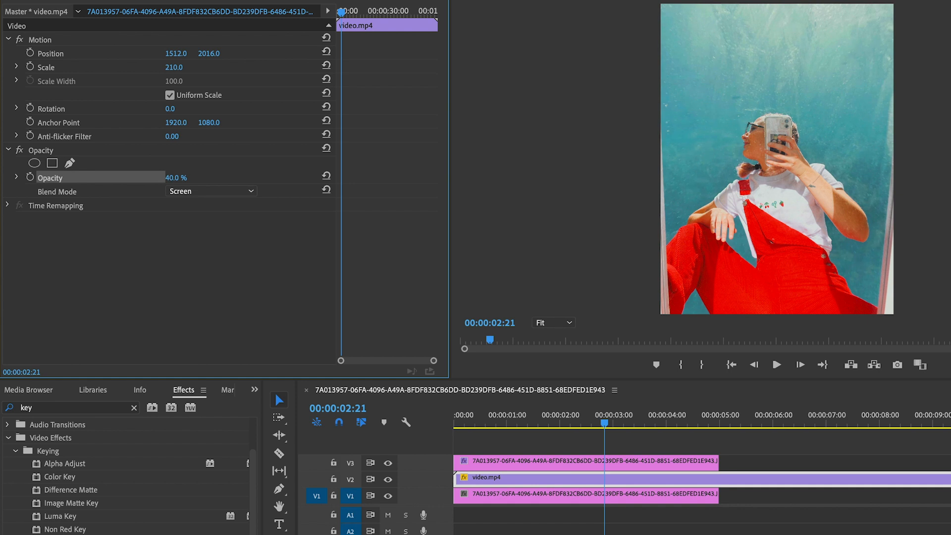
left_click(549, 422)
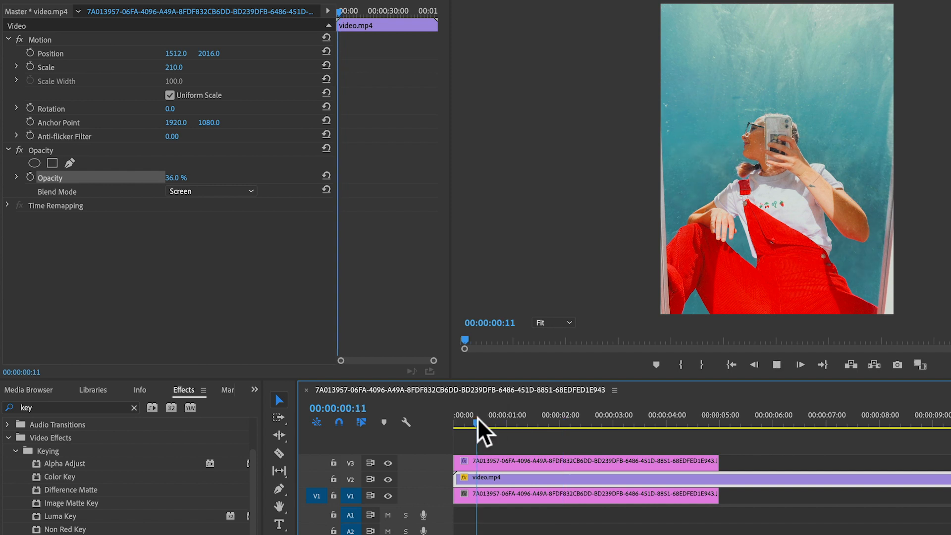
left_click(584, 425)
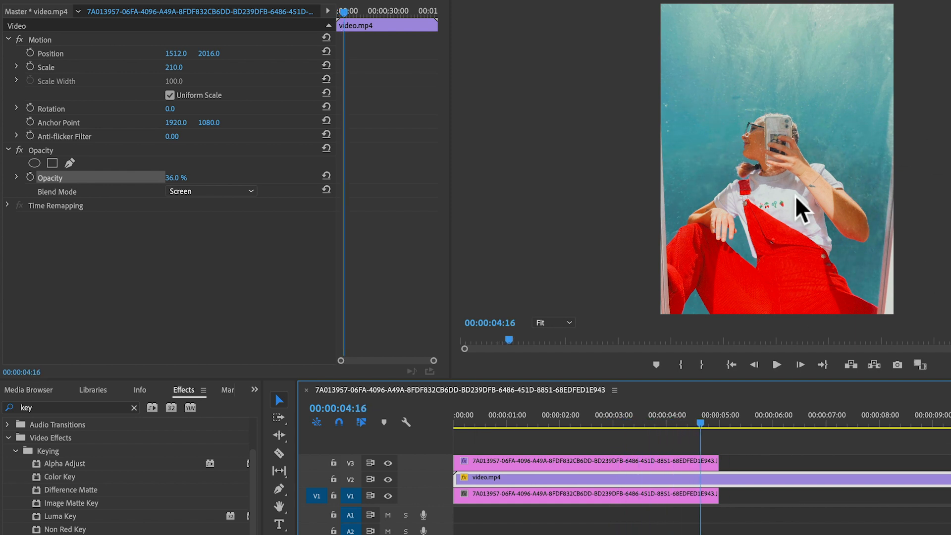
left_click(469, 425)
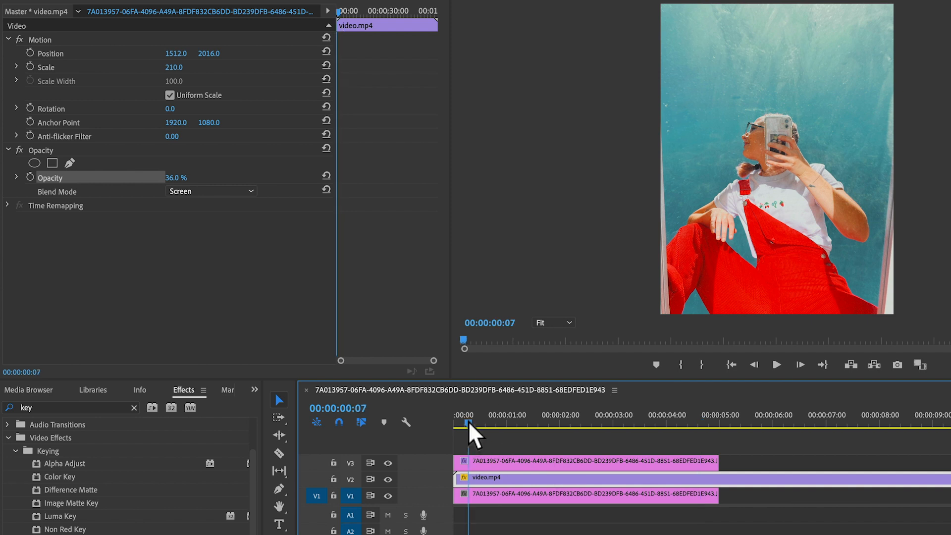
left_click(776, 365)
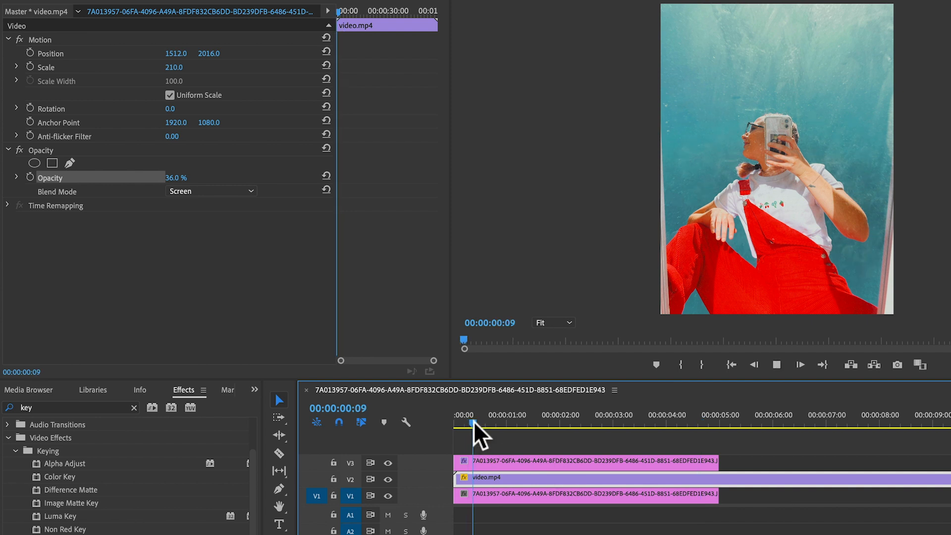
left_click(543, 422)
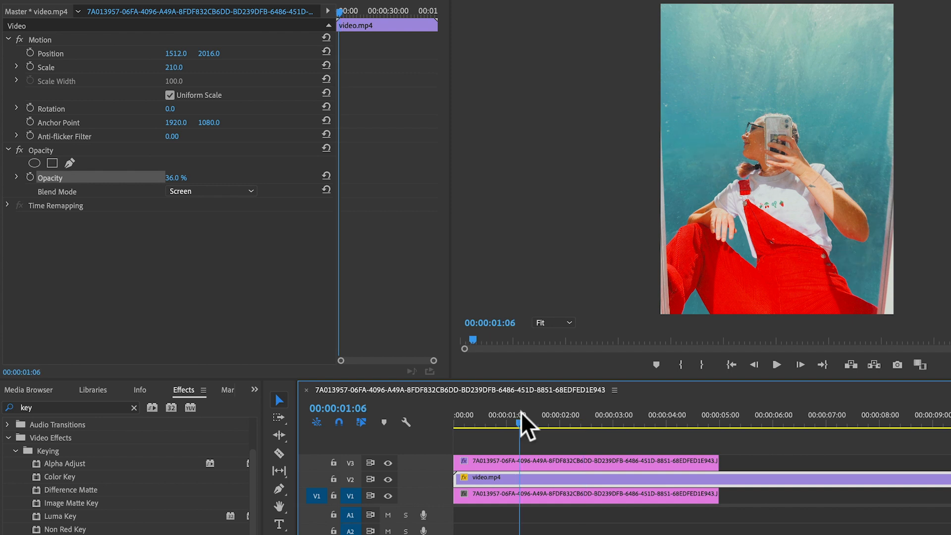
left_click(775, 364)
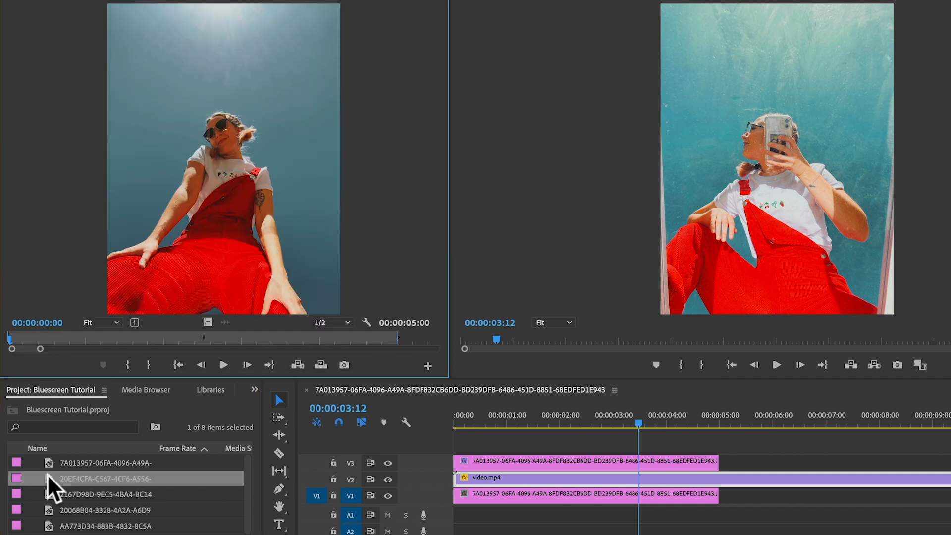
mouse_move(55, 482)
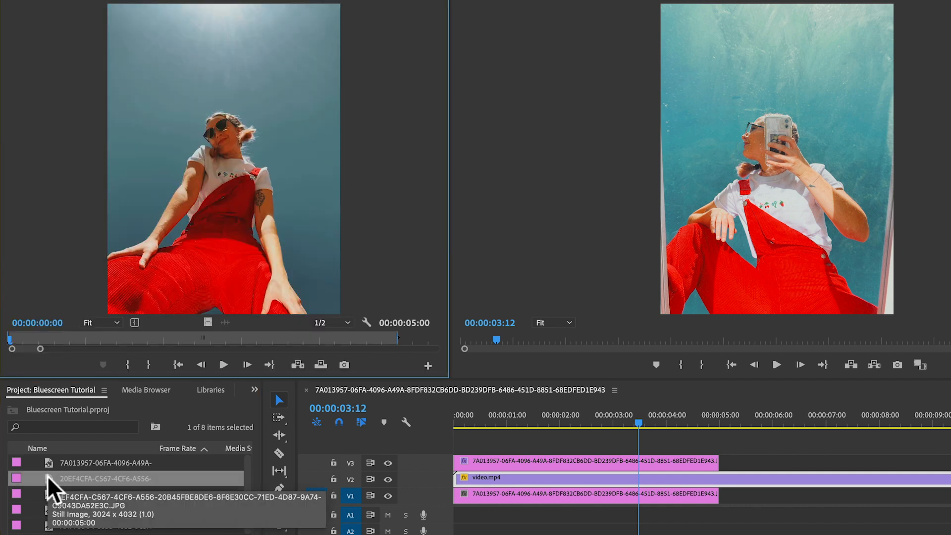
Create a new sequence from the second sky photo, the sunglasses portrait.
right_click(106, 479)
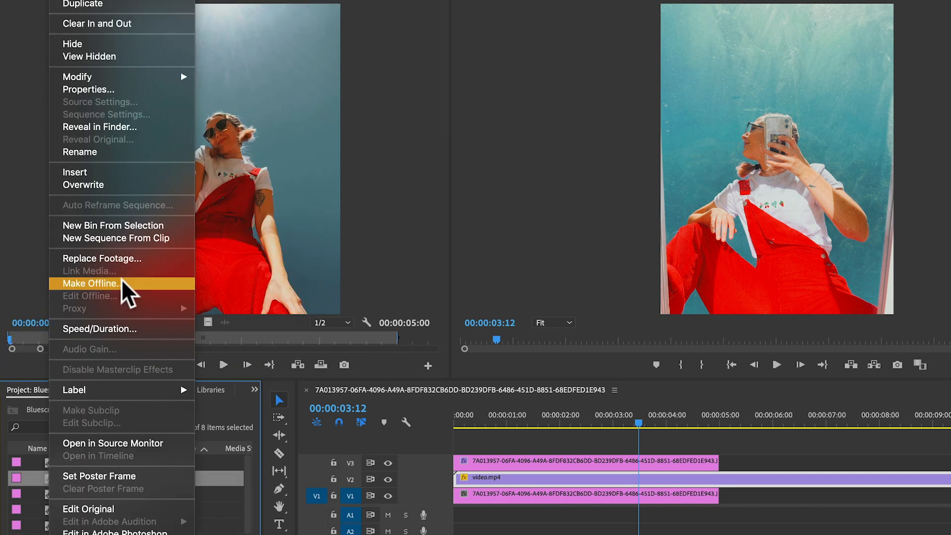
left_click(91, 283)
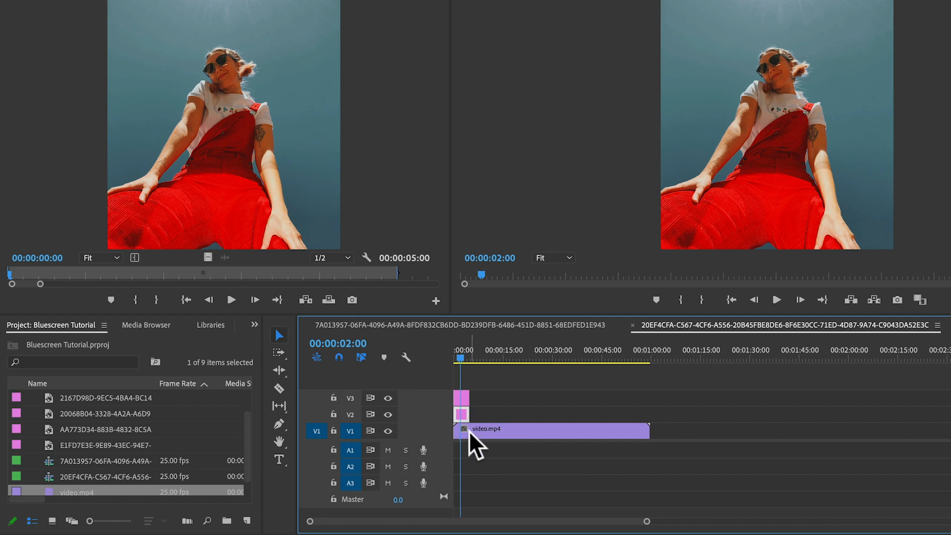
Bring up the Effects panel from the panel list.
left_click(254, 324)
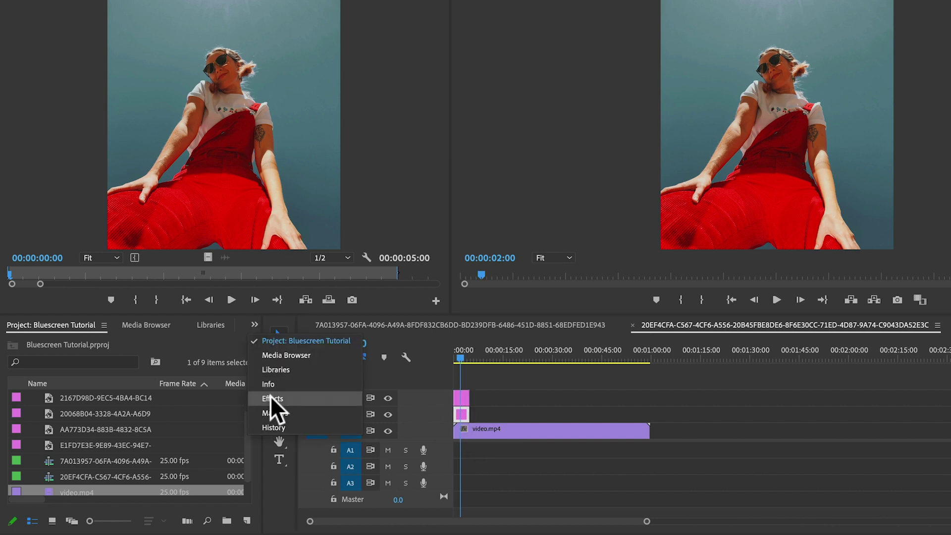
left_click(273, 399)
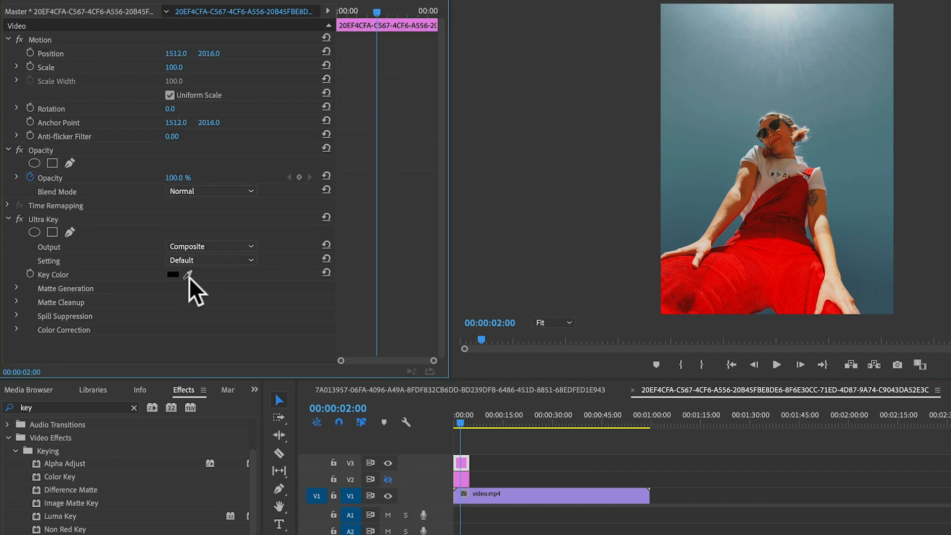
mouse_move(286, 237)
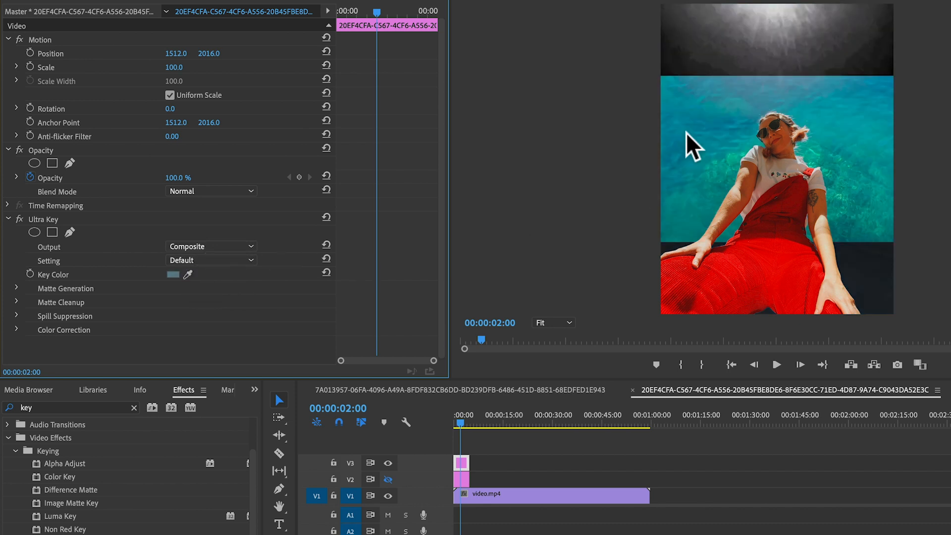
mouse_move(497, 497)
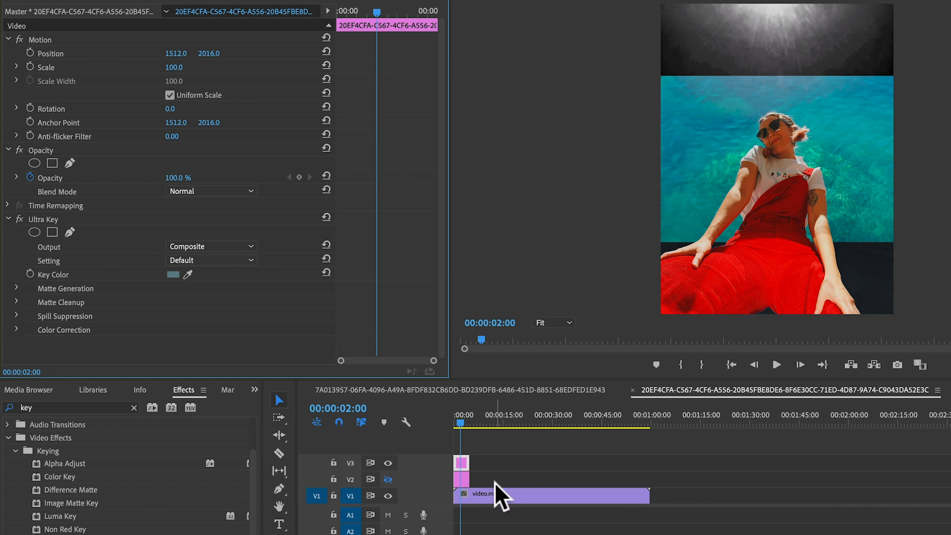
Drop the sunglasses photo to 72% opacity and play the sequence to preview the composite.
left_click(546, 495)
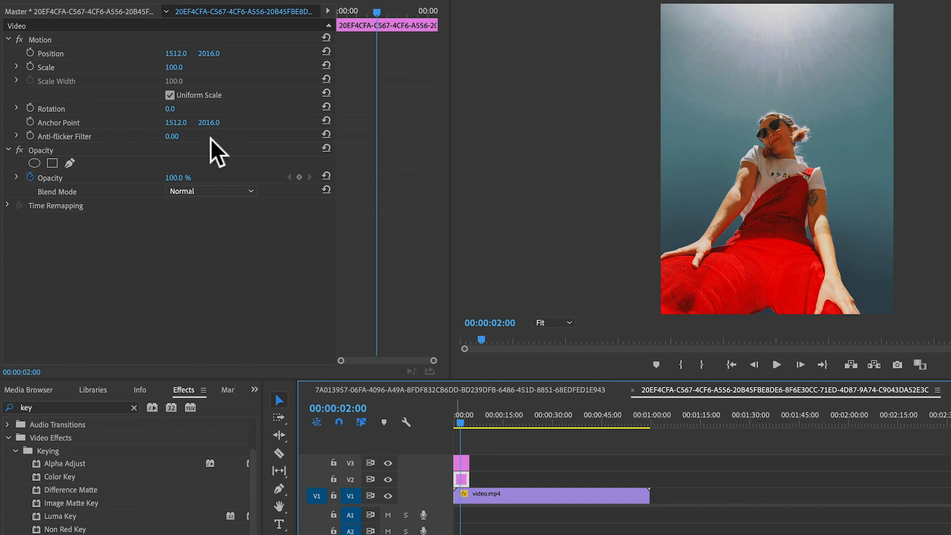
mouse_move(33, 182)
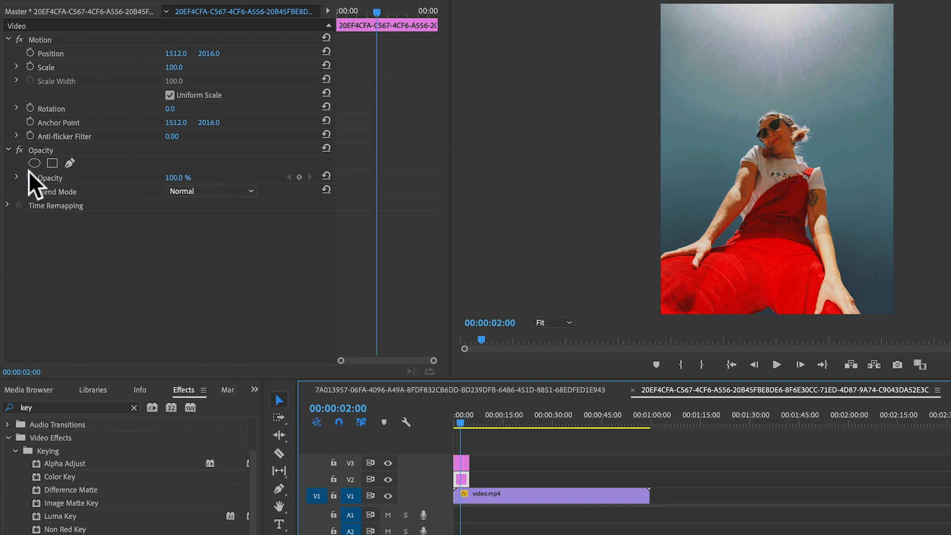
left_click_drag(181, 178, 157, 178)
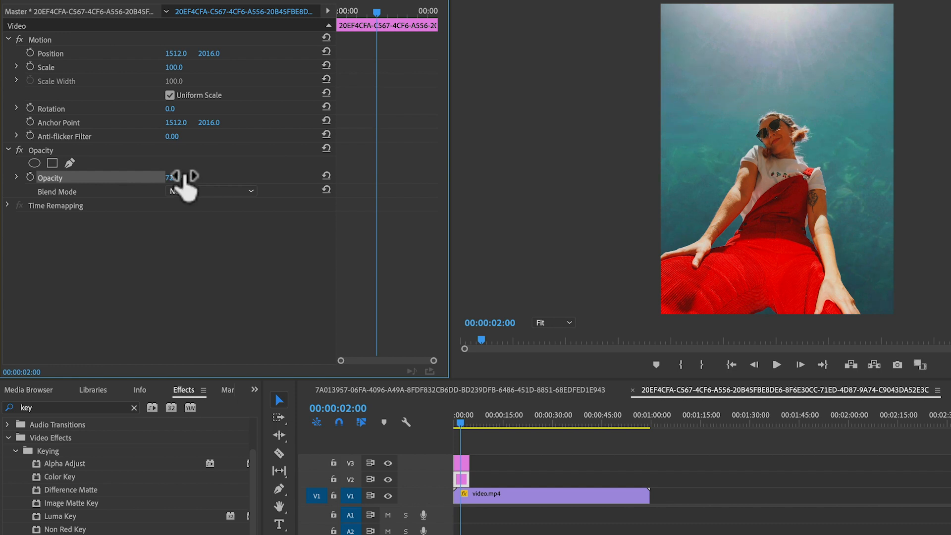
left_click(451, 423)
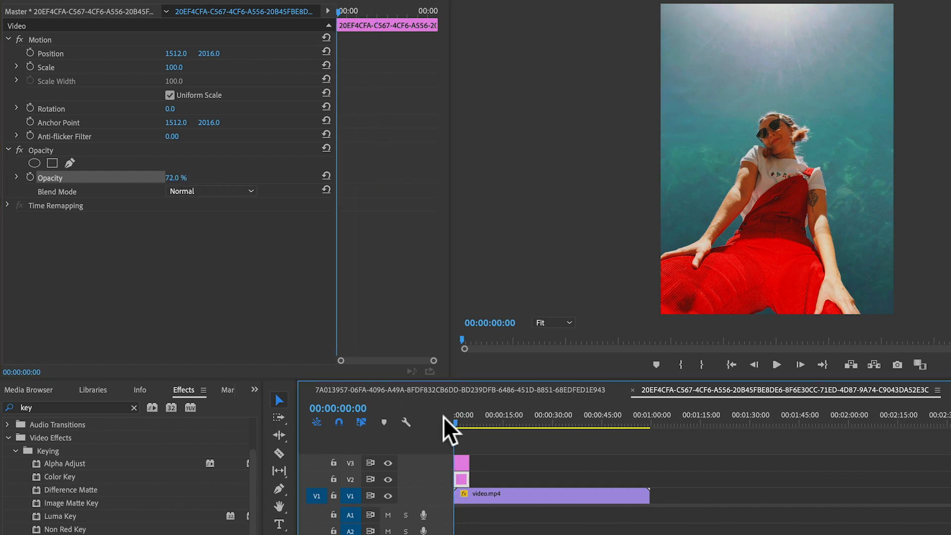
left_click(776, 364)
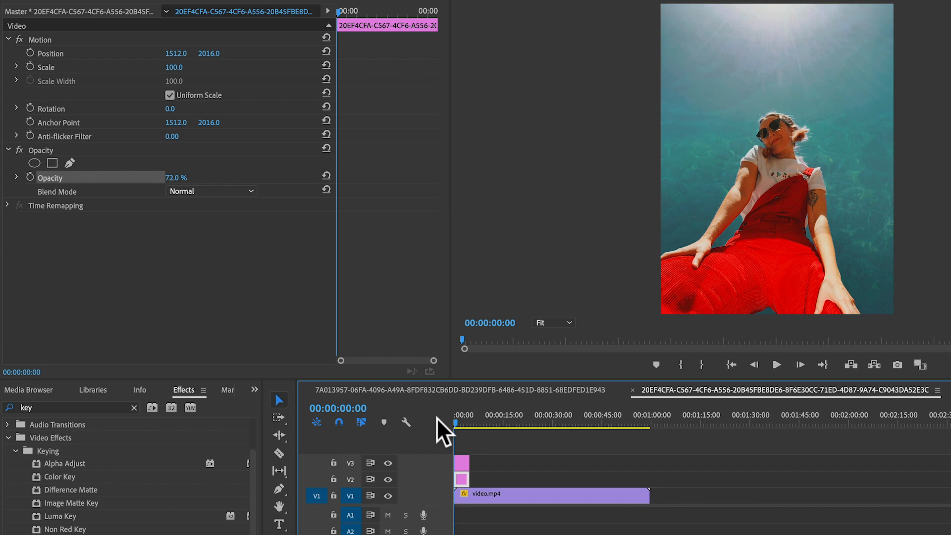
left_click(776, 365)
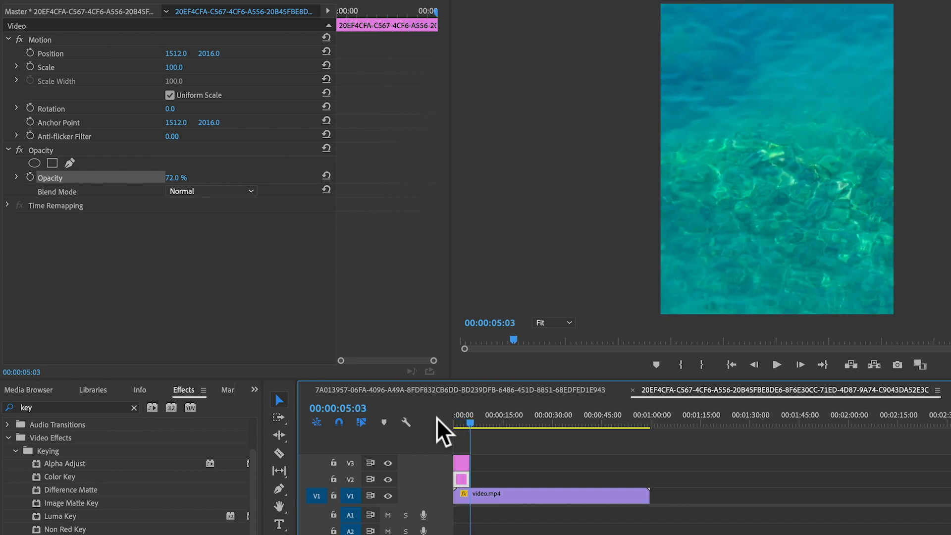
left_click(465, 416)
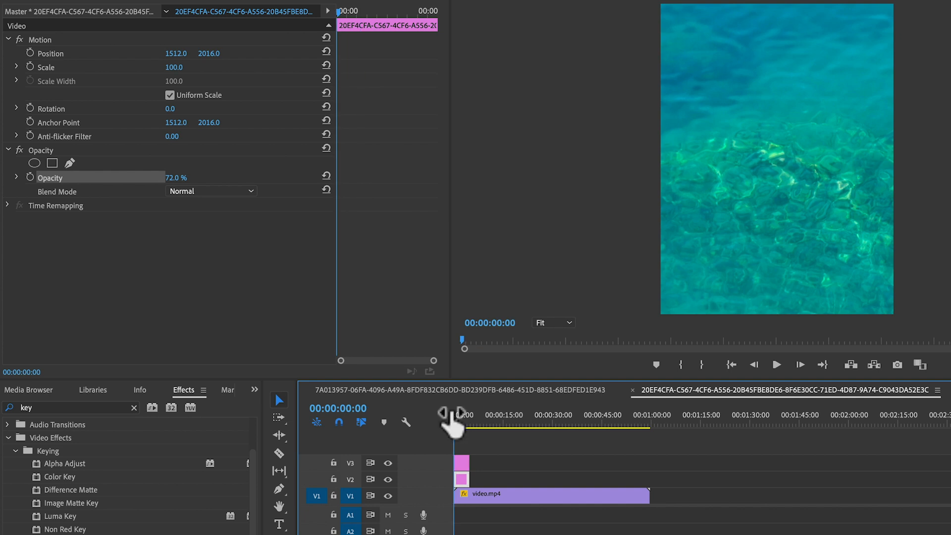
left_click(776, 365)
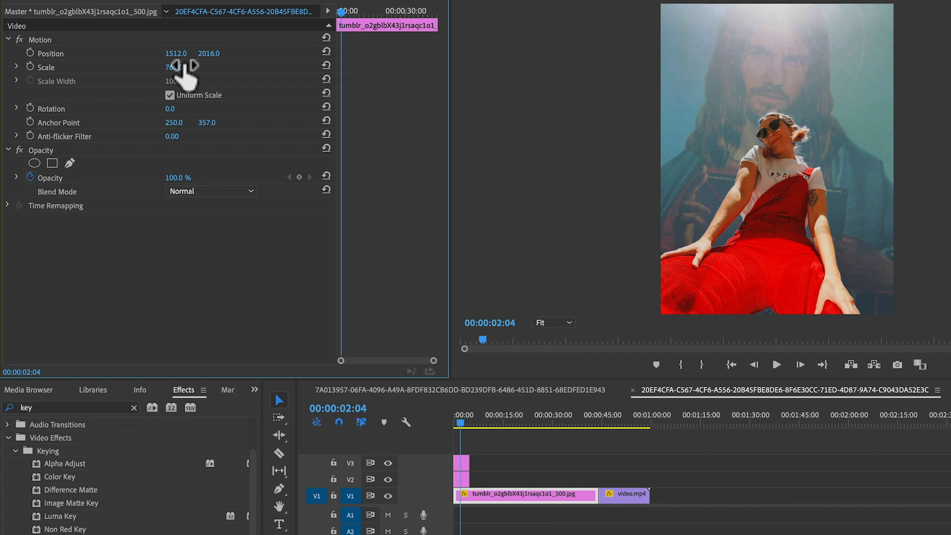
Select the new background clip, hide the upper photo track, and scrub playback to check it.
left_click(475, 494)
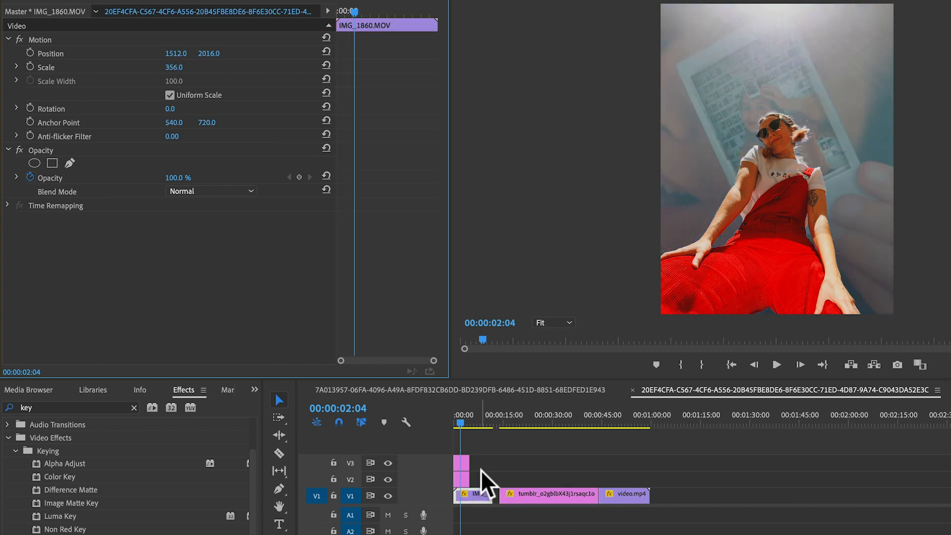
left_click(462, 423)
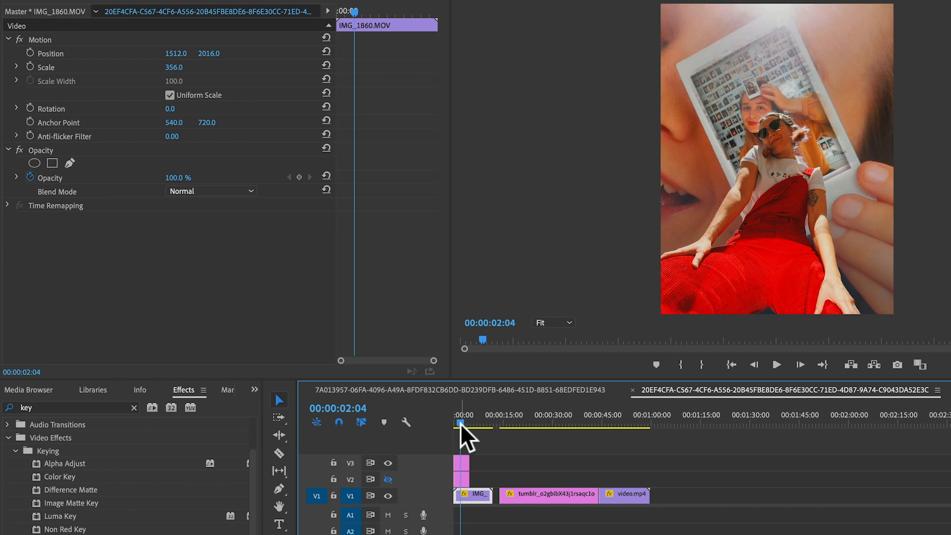
left_click(455, 424)
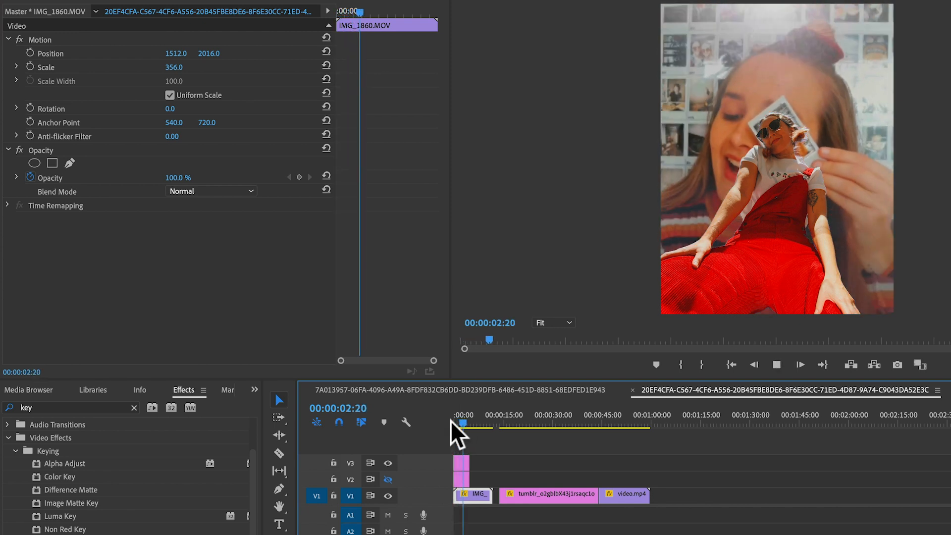
left_click(470, 424)
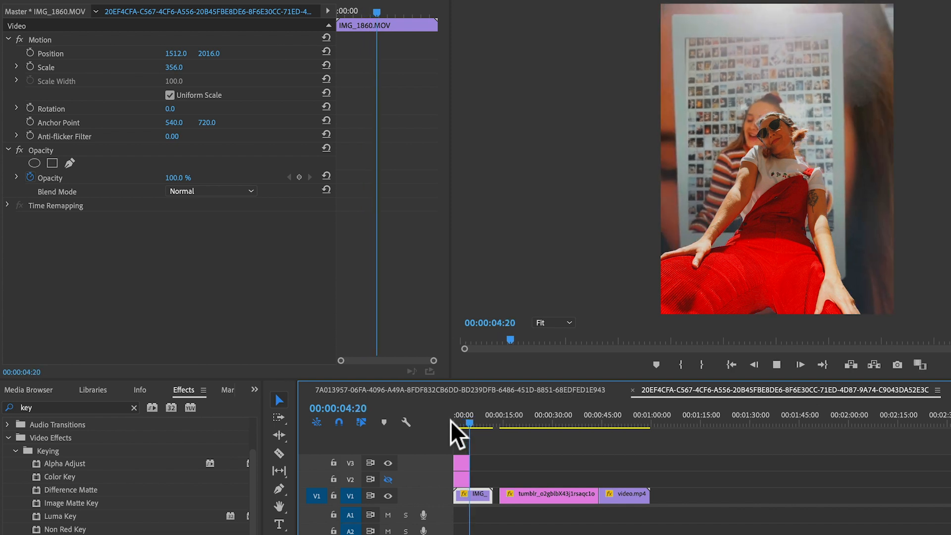
left_click(456, 424)
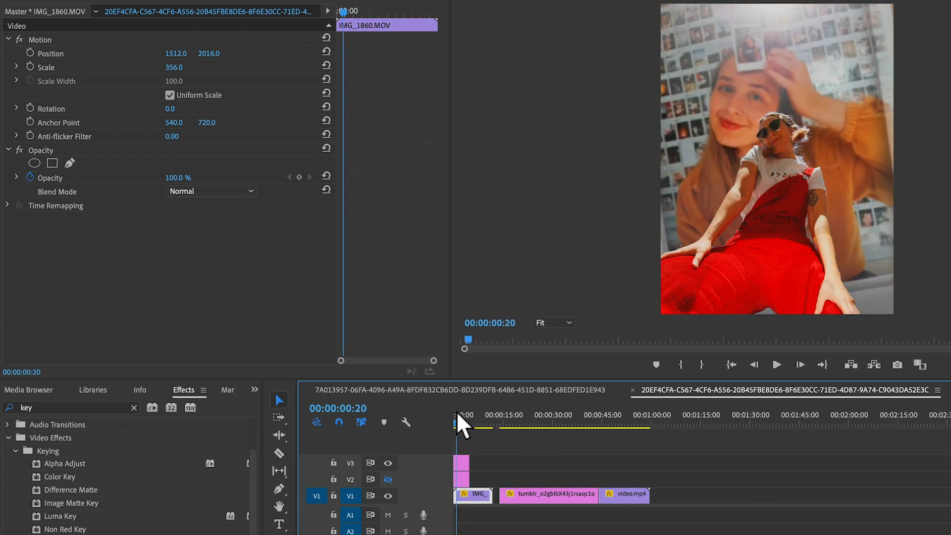
left_click(454, 422)
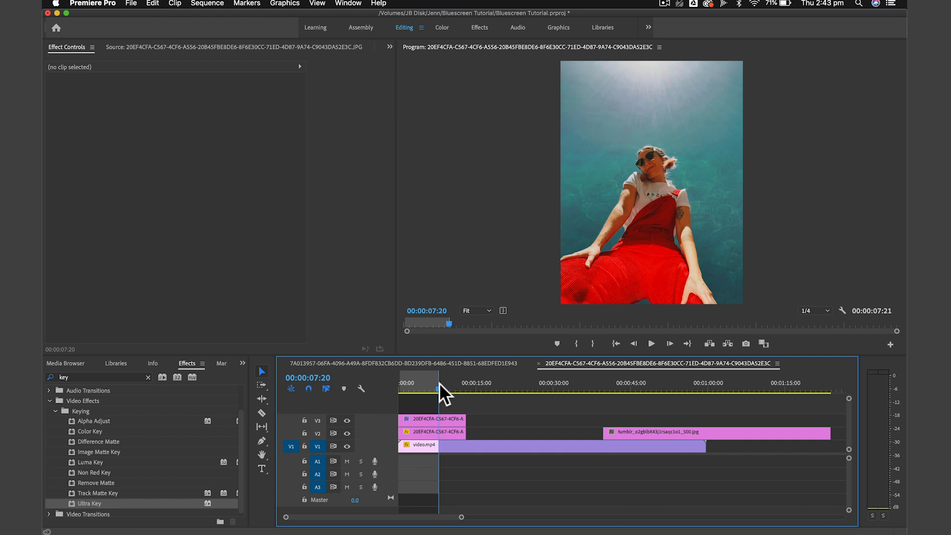
Deselect the clips and allow a custom width and height for the H.264 export.
left_click(131, 4)
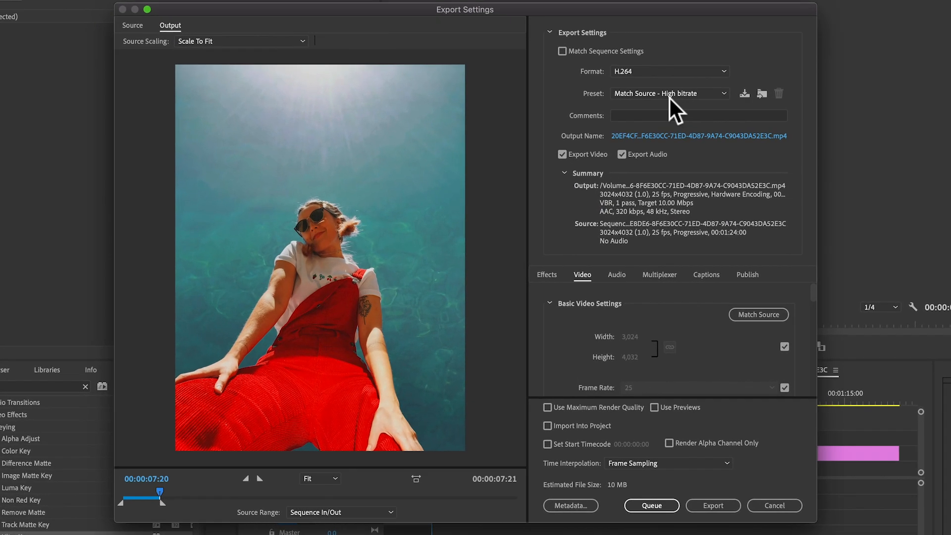
mouse_move(179, 349)
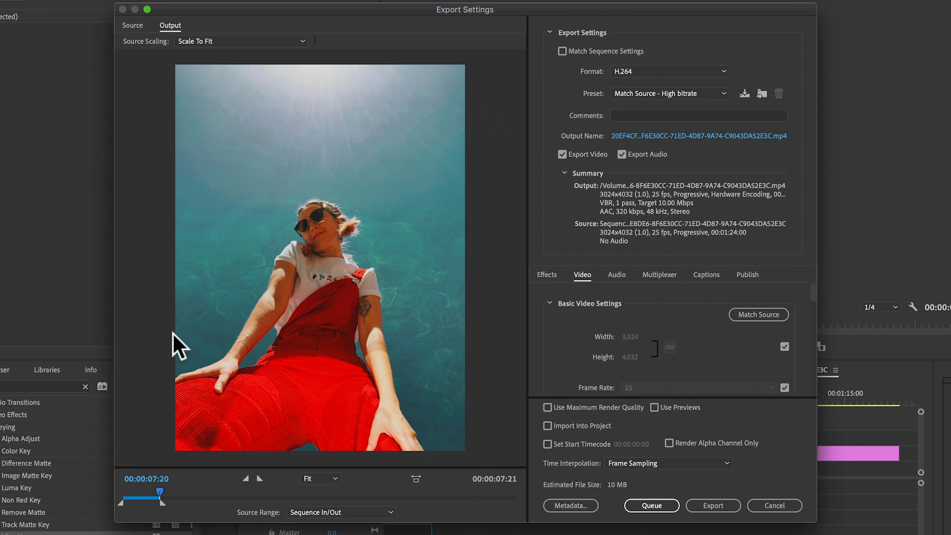
mouse_move(619, 353)
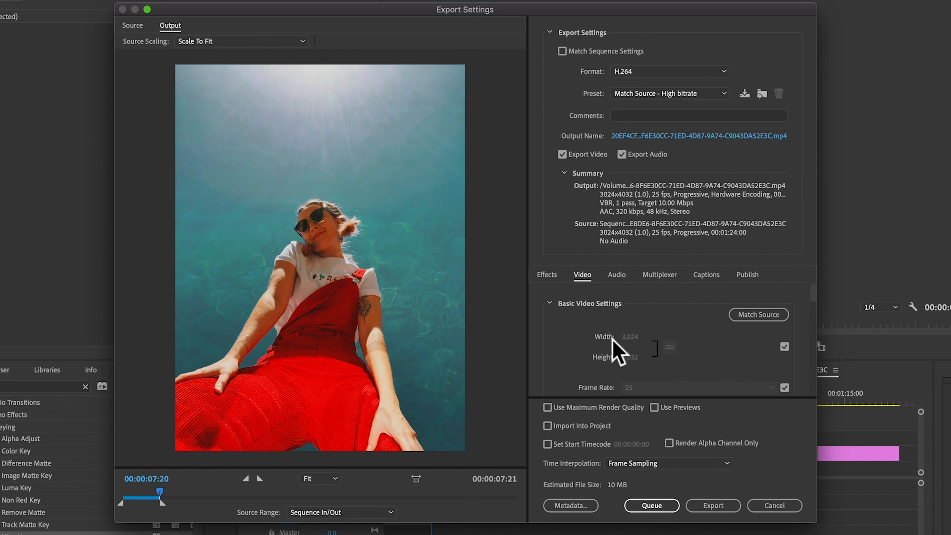
mouse_move(673, 325)
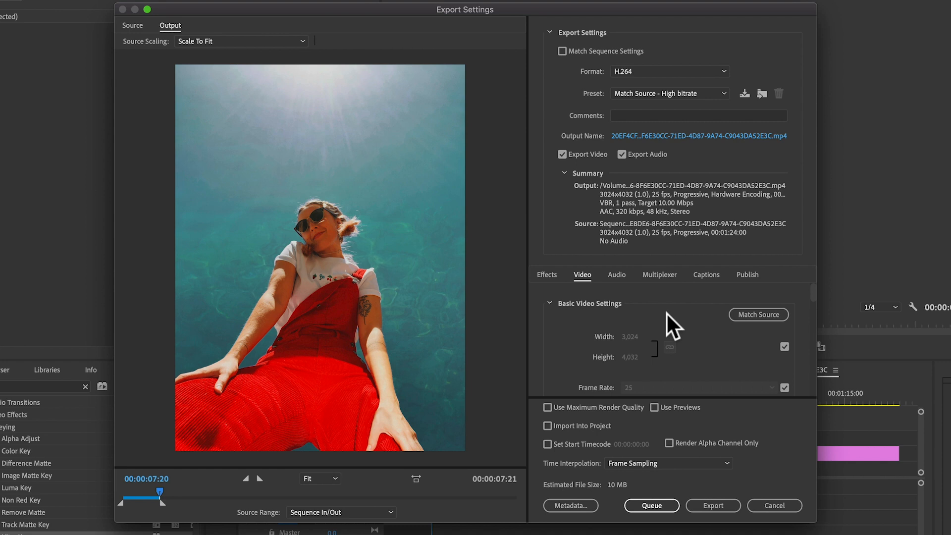
mouse_move(653, 340)
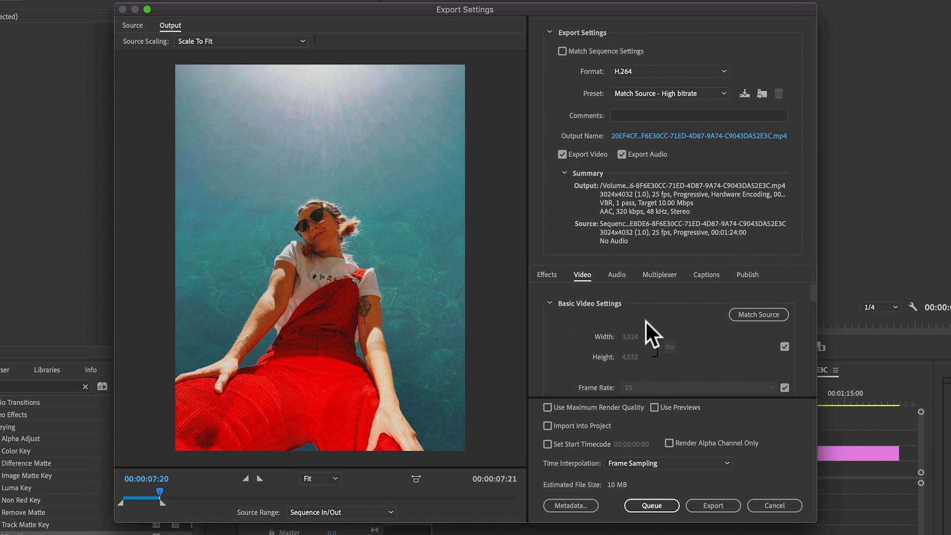
left_click(784, 347)
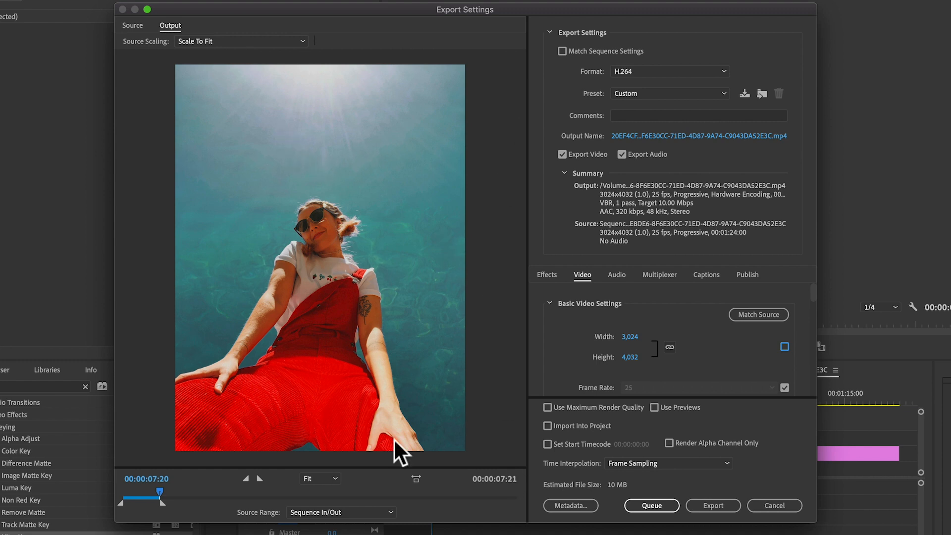
mouse_move(633, 346)
type("1,080")
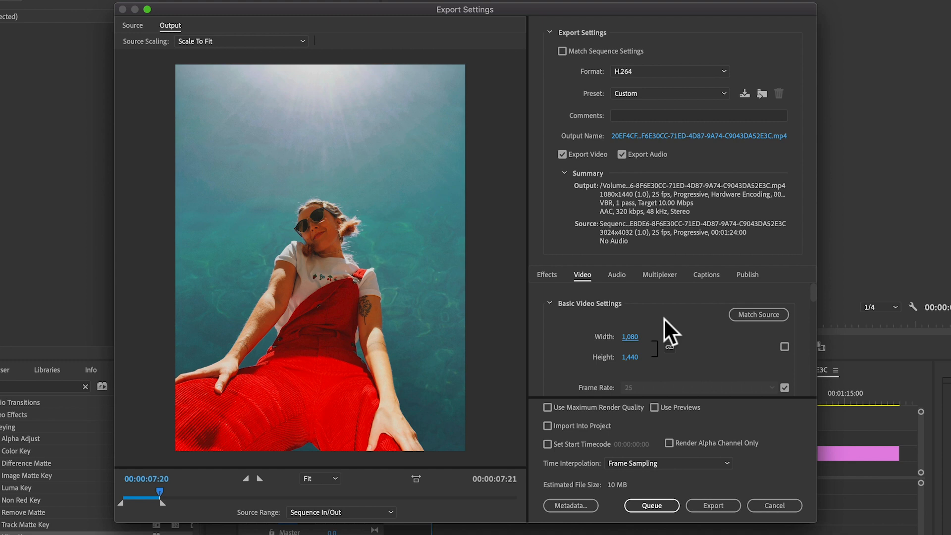
mouse_move(679, 377)
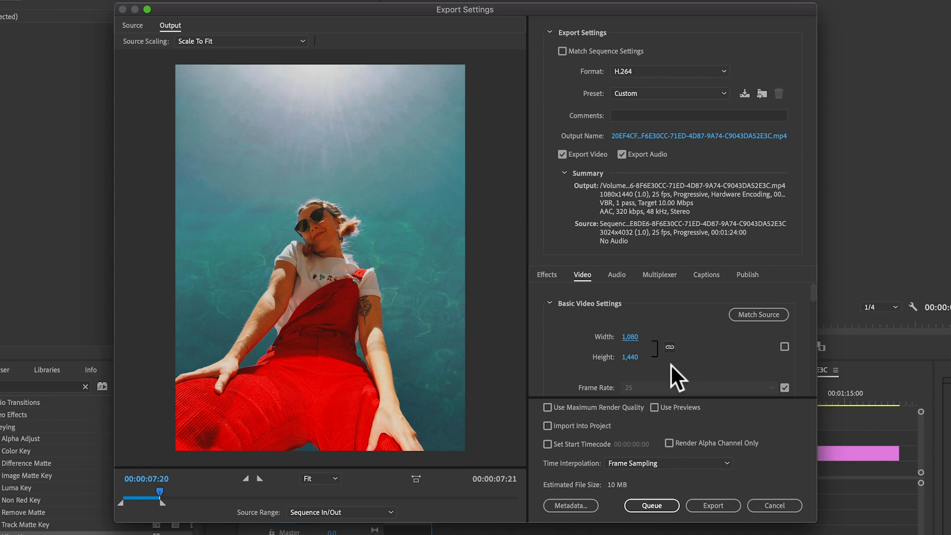
mouse_move(692, 302)
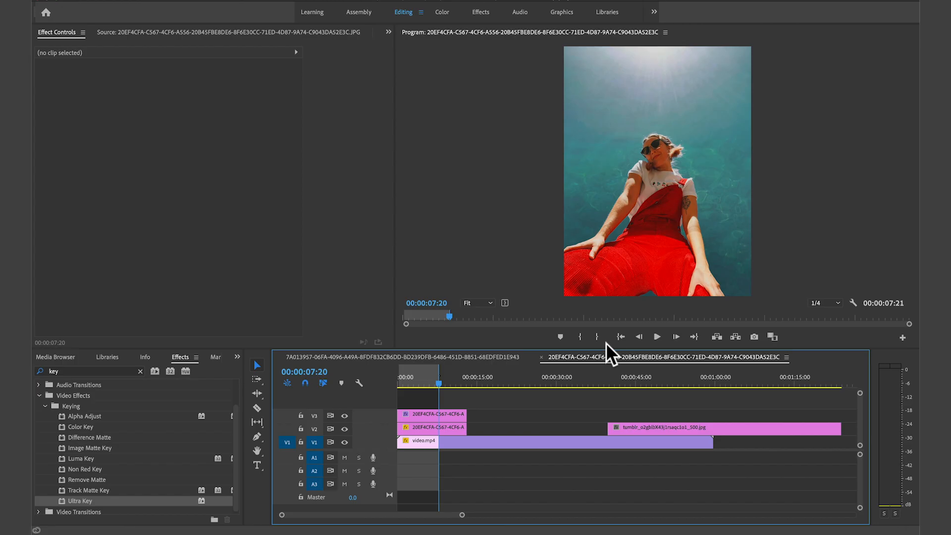
mouse_move(230, 513)
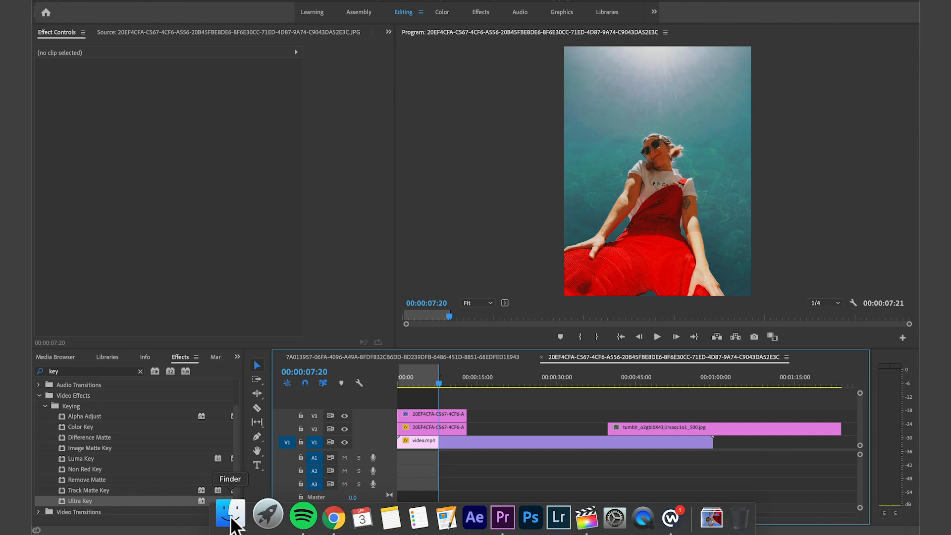
In Finder, open the Bluescreen Tutorial Export folder and AirDrop tripppy.mp4.
left_click(229, 517)
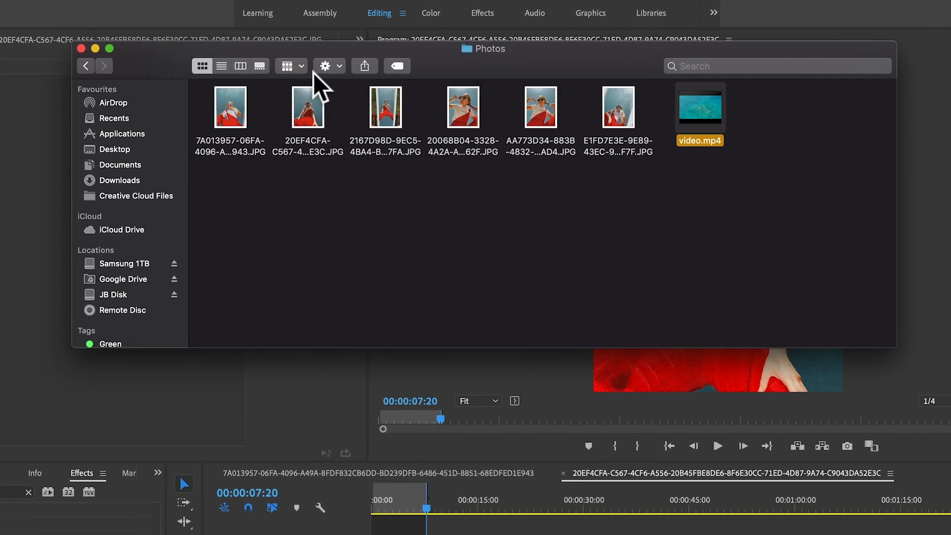
left_click(84, 65)
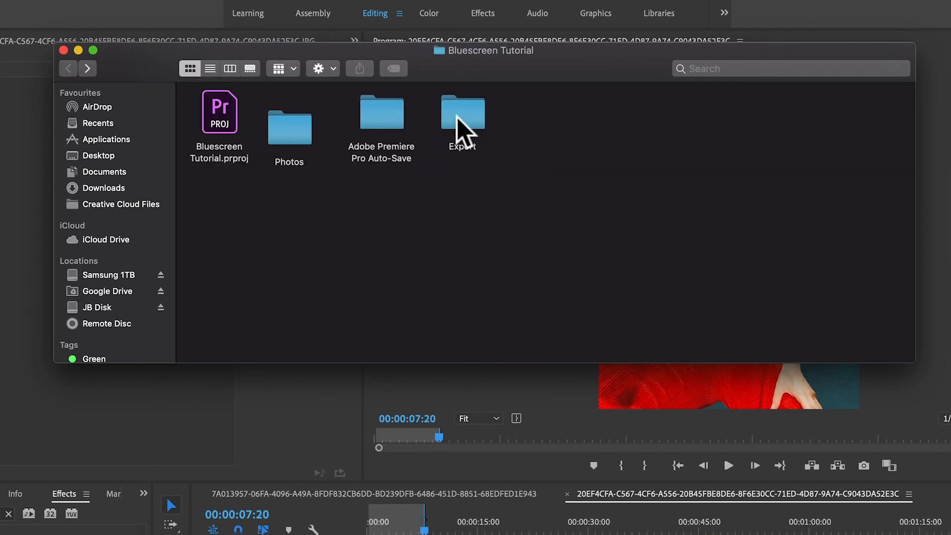
double_click(462, 111)
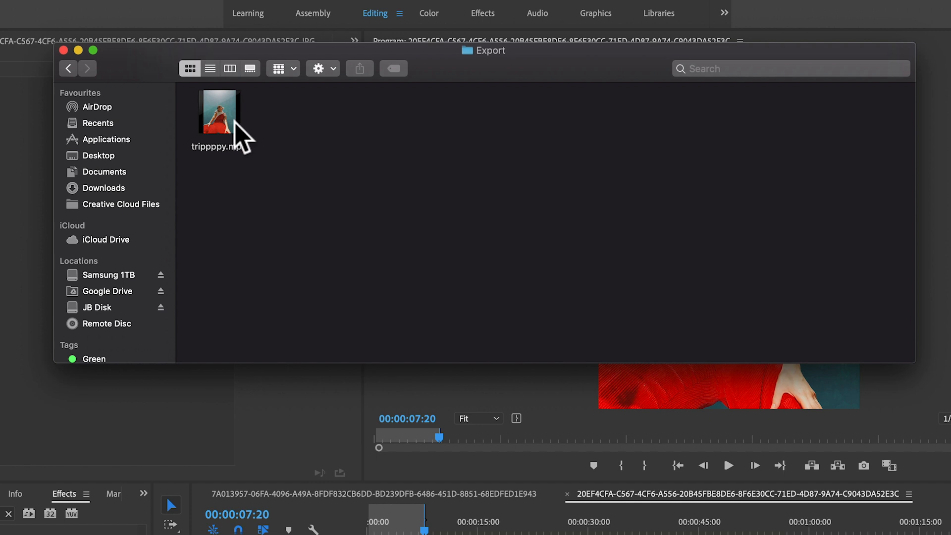
right_click(218, 112)
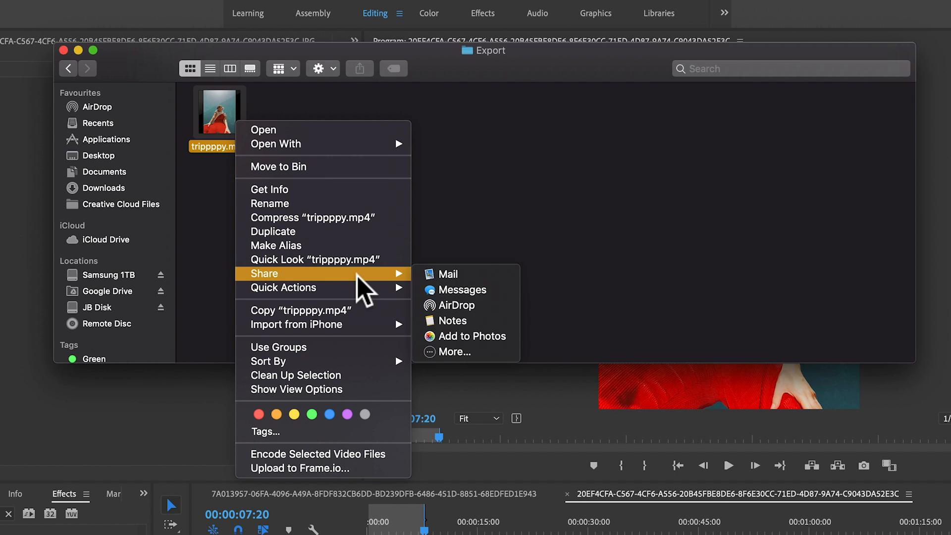
left_click(507, 319)
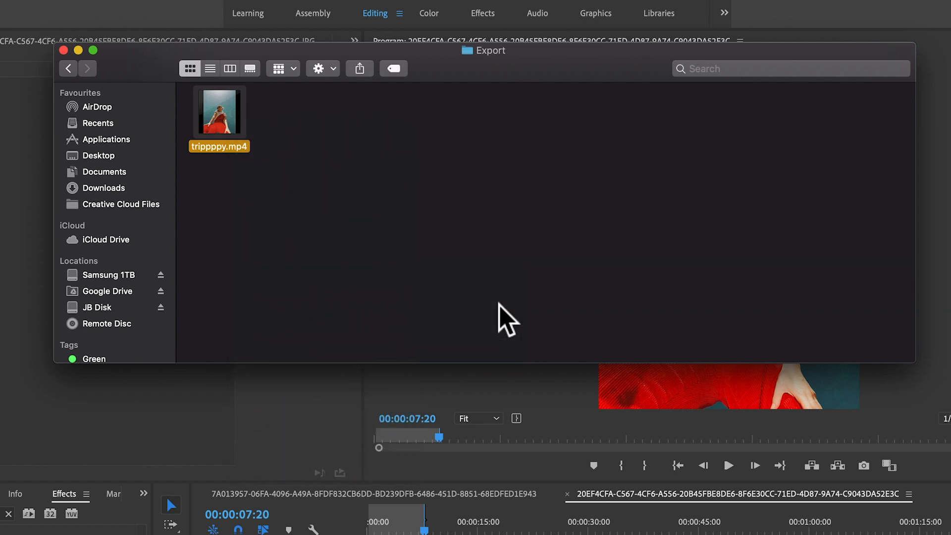